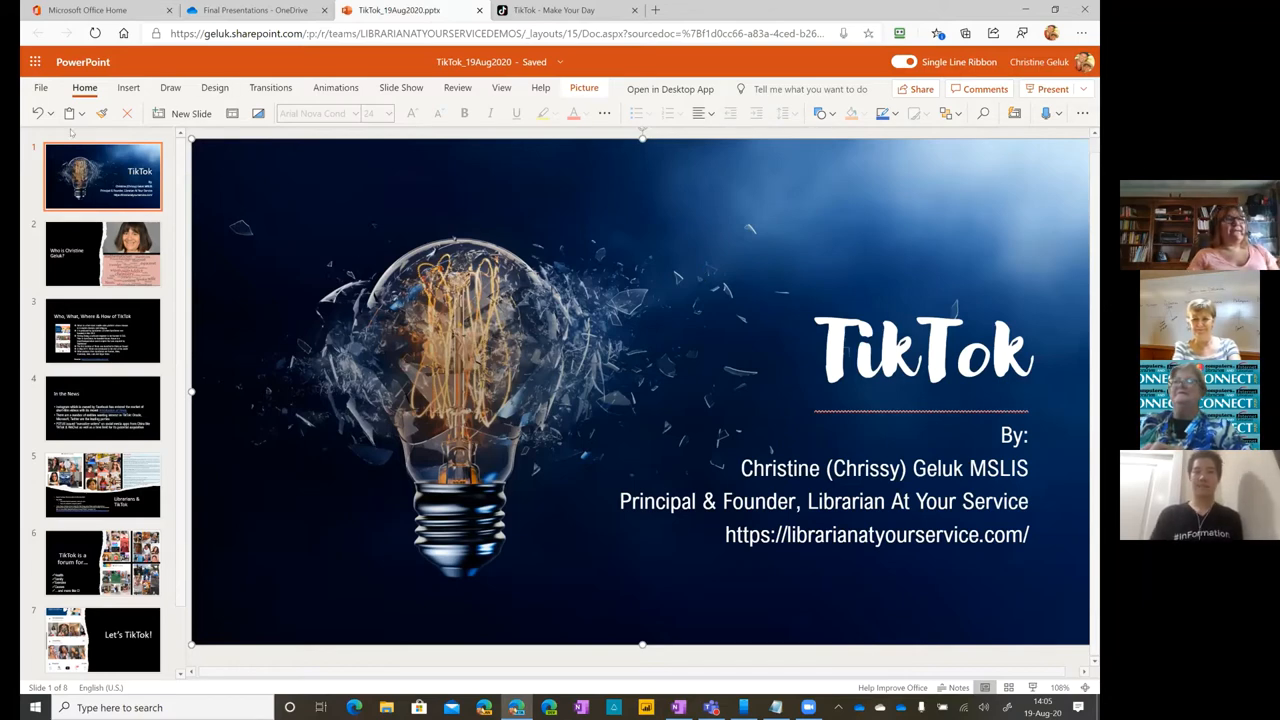
mouse_move(898, 216)
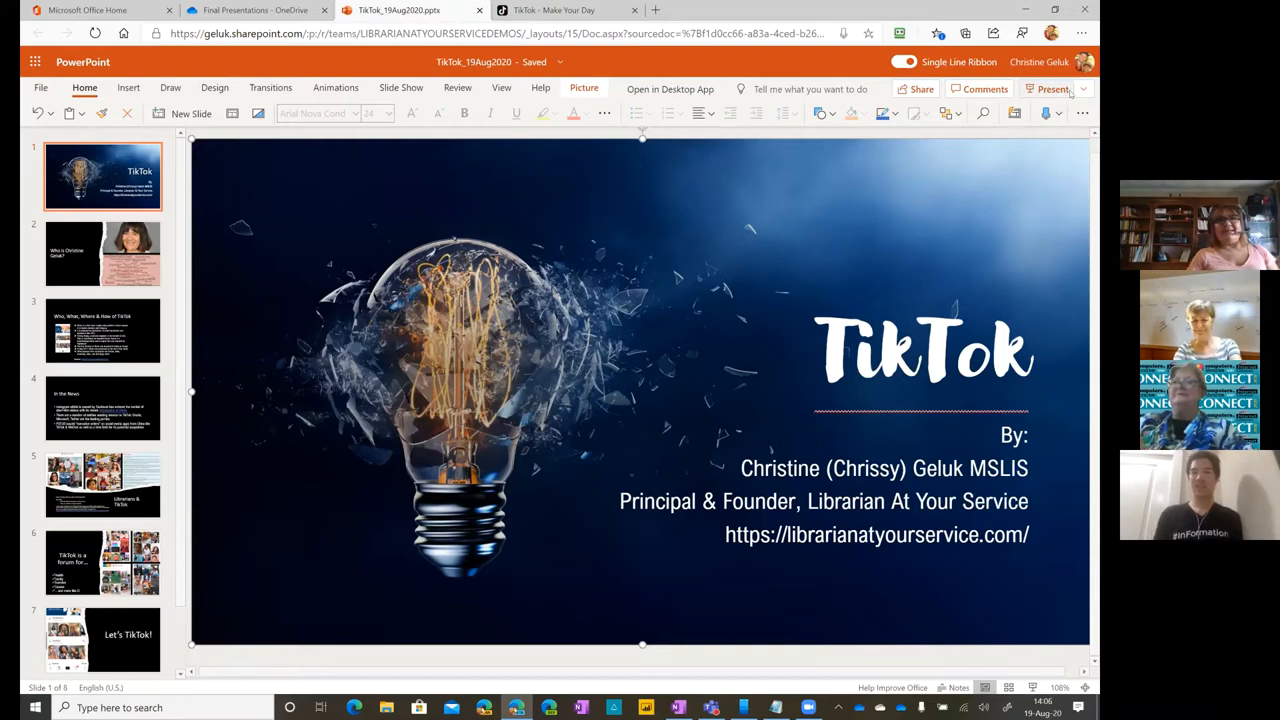
- Play the TikTok deck as a full-screen slideshow from the title slide via Present
left_click(1052, 88)
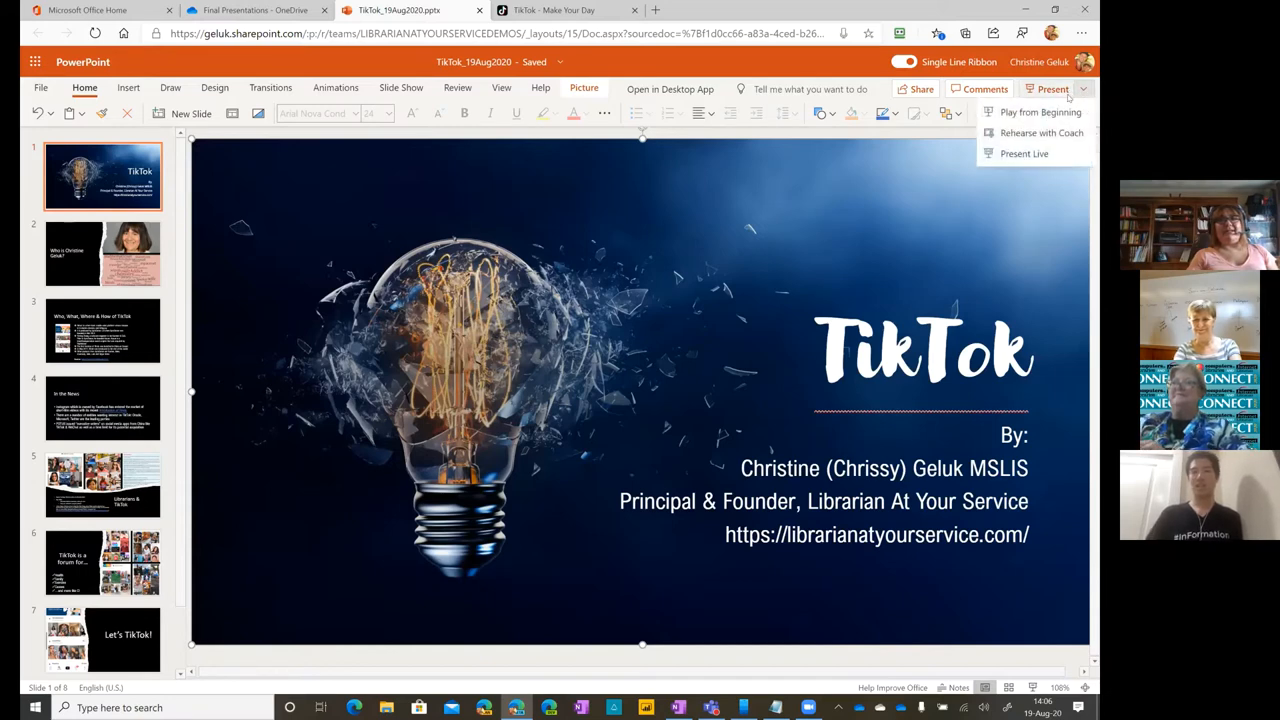
left_click(1040, 112)
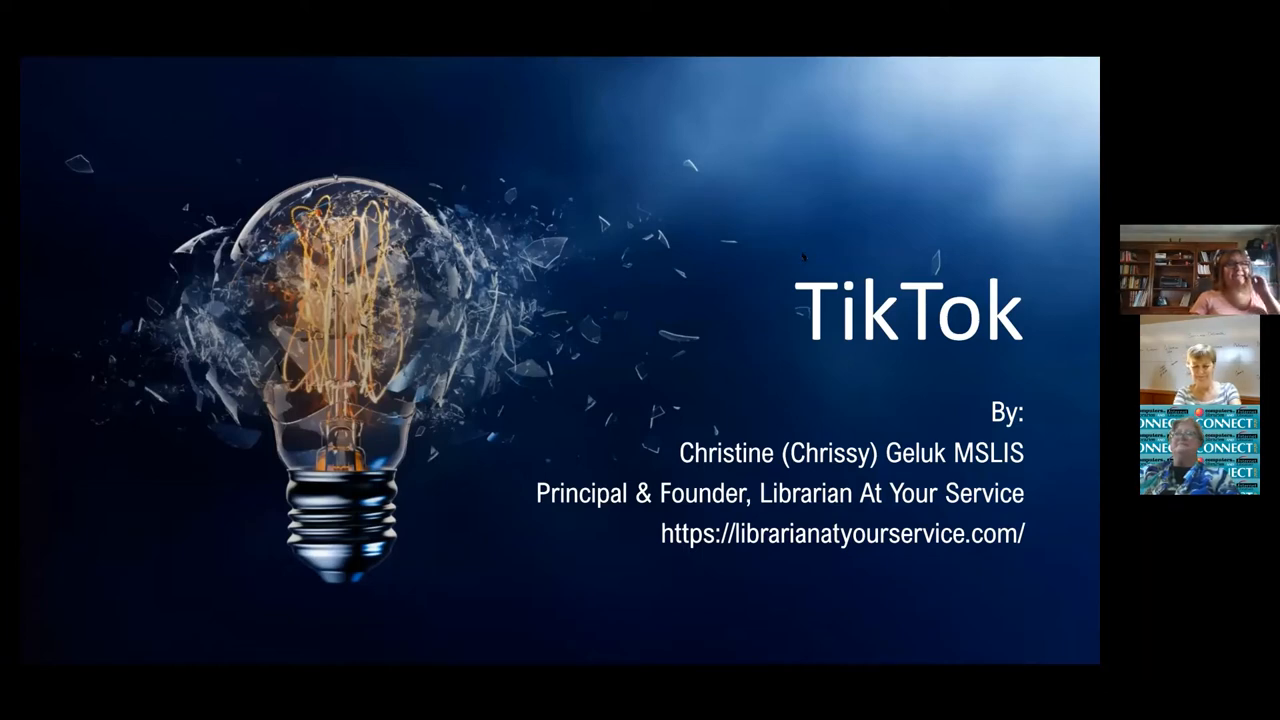
key("right")
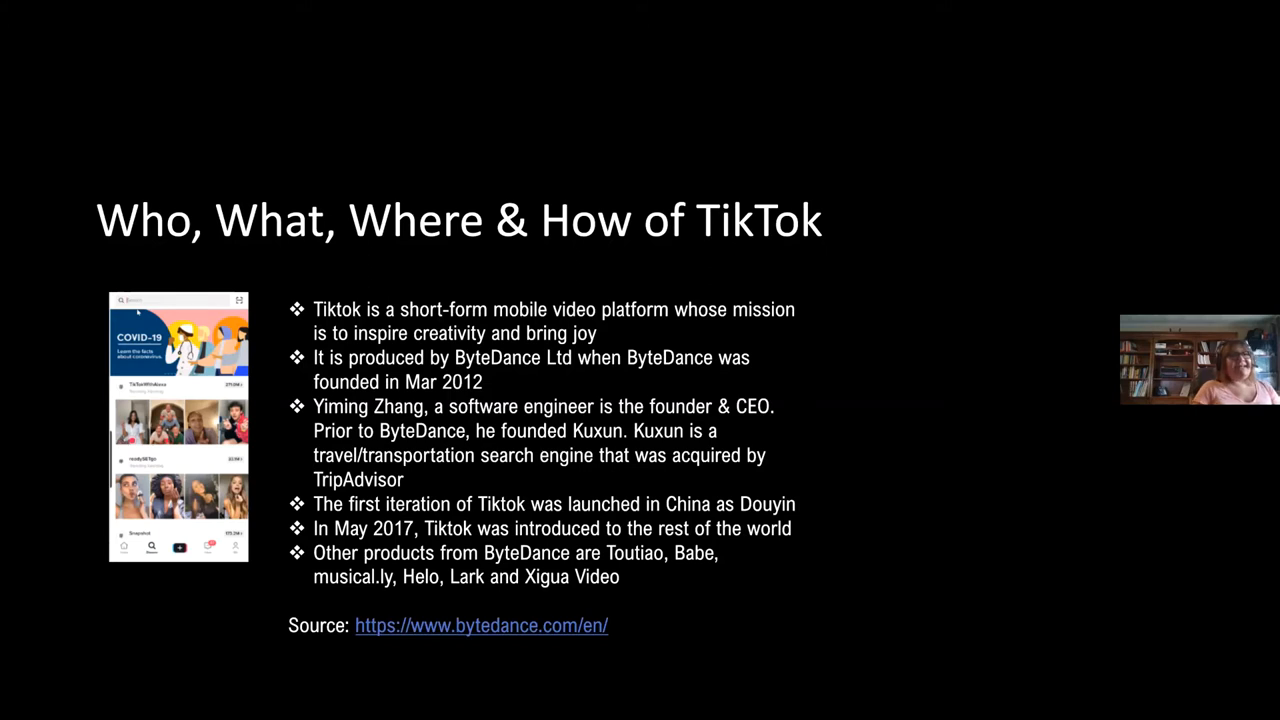
- Advance the slideshow to the Librarians & TikTok slide with hashtags and article citation
key("Right")
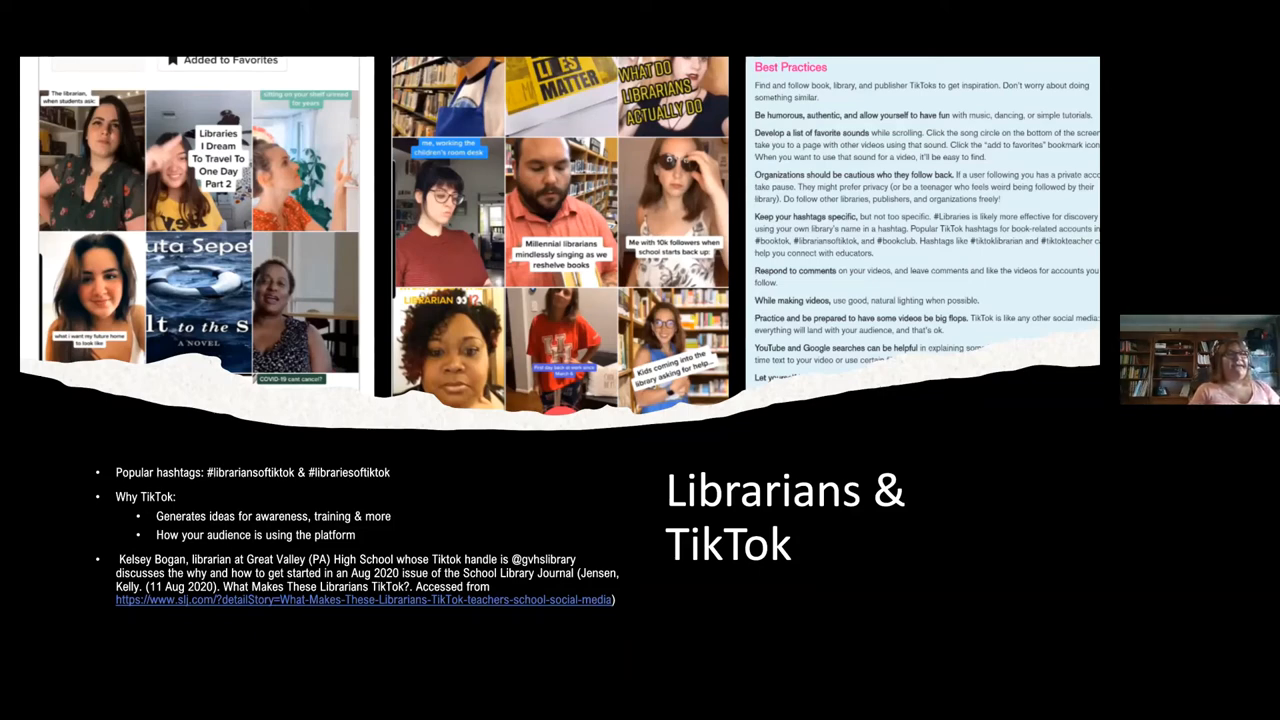
key("right")
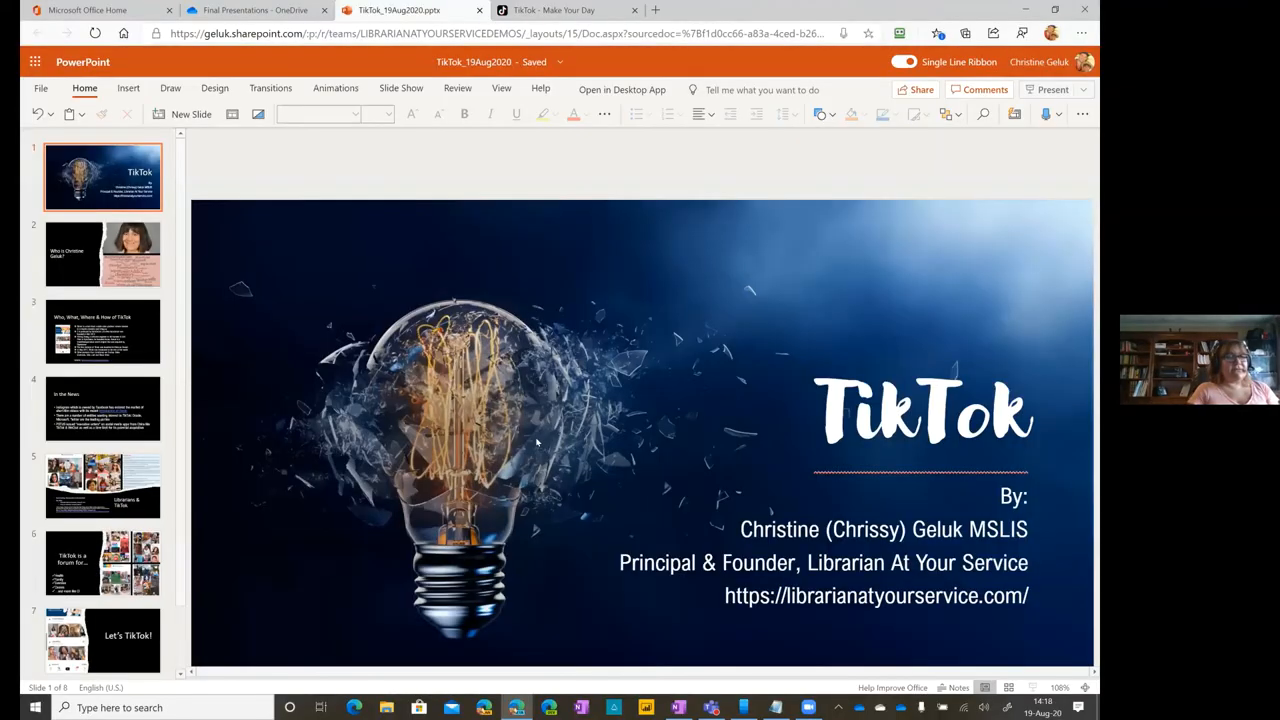
- Select the Let's TikTok! thumbnail so that slide is shown in editing view
left_click(104, 564)
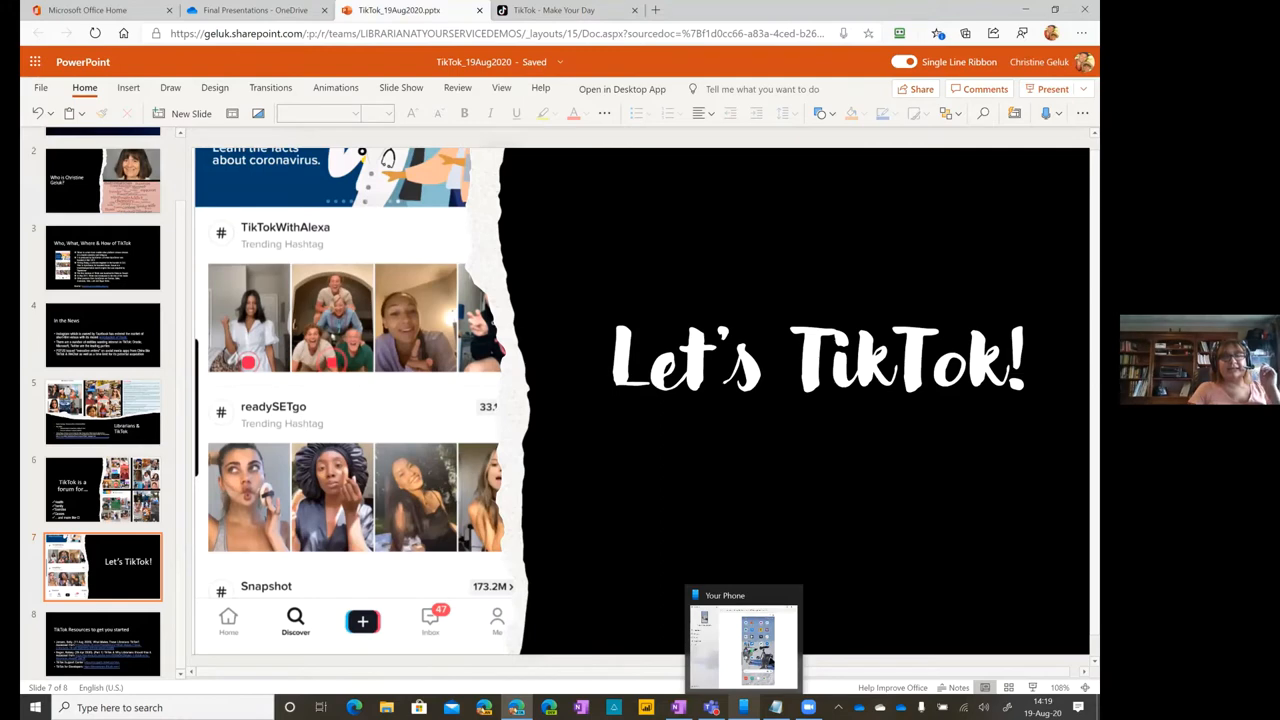
left_click(742, 644)
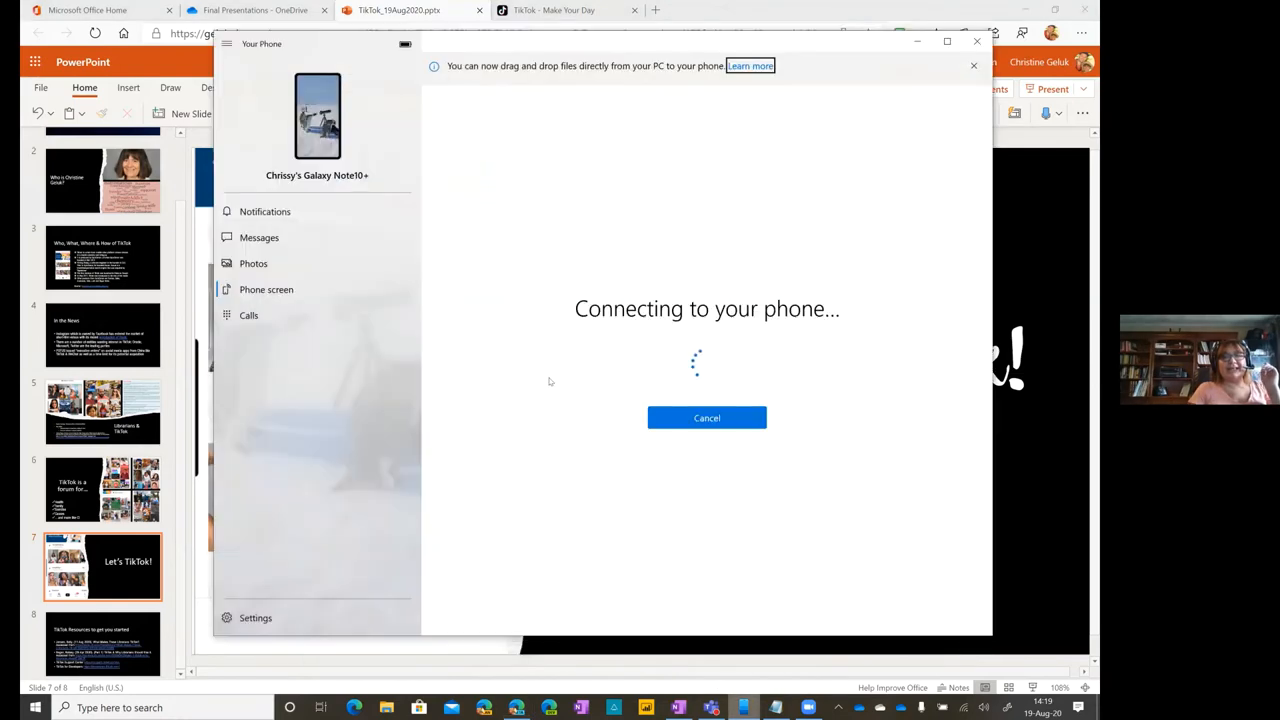
mouse_move(460, 138)
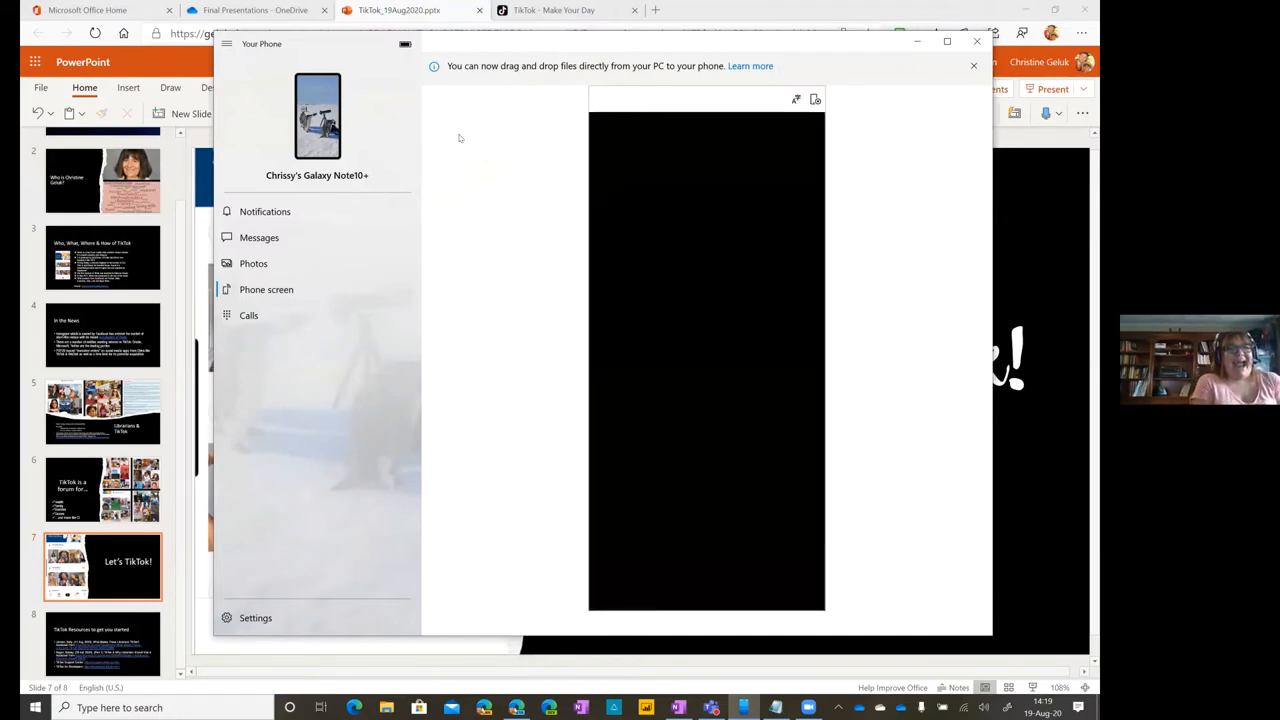
mouse_move(384, 288)
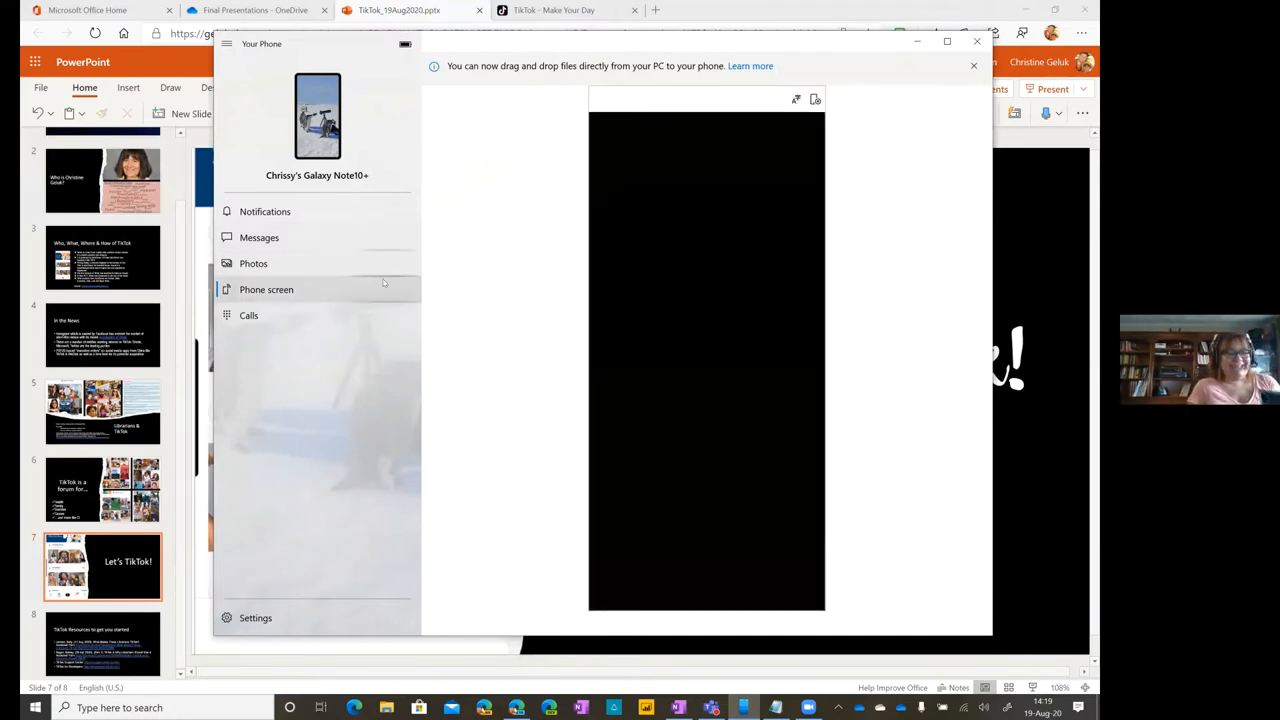
mouse_move(266, 288)
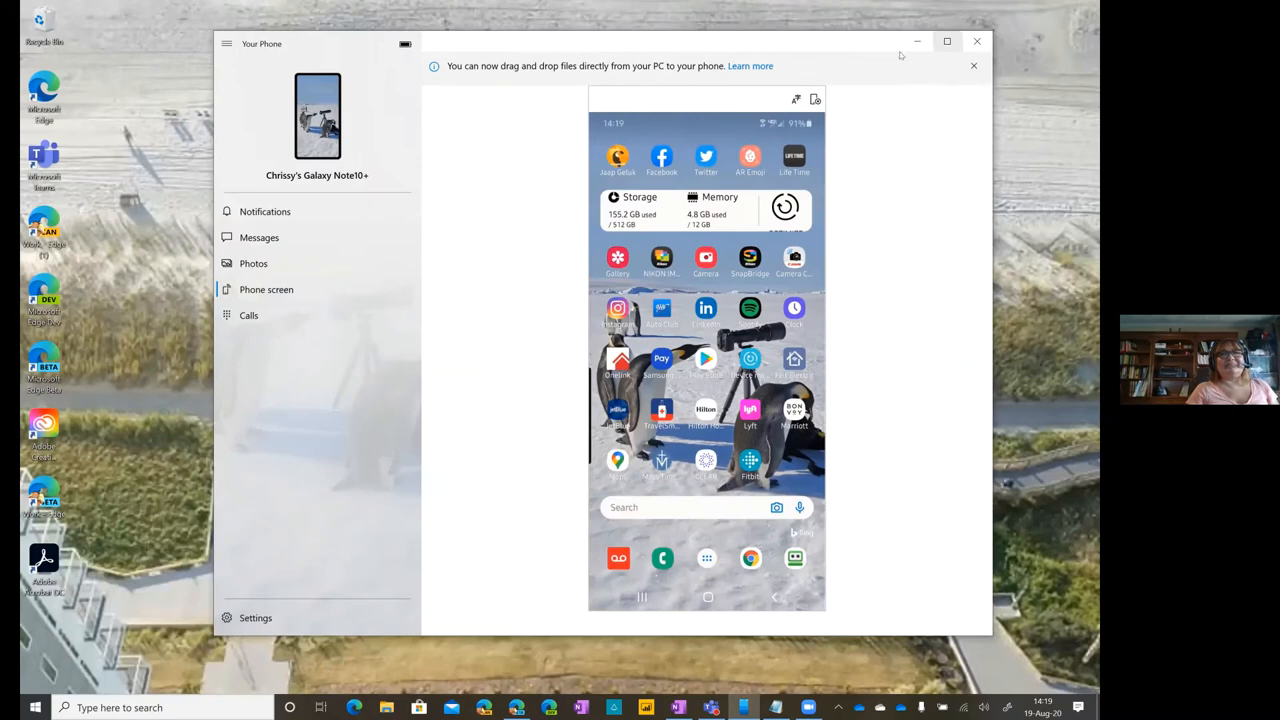
mouse_move(872, 52)
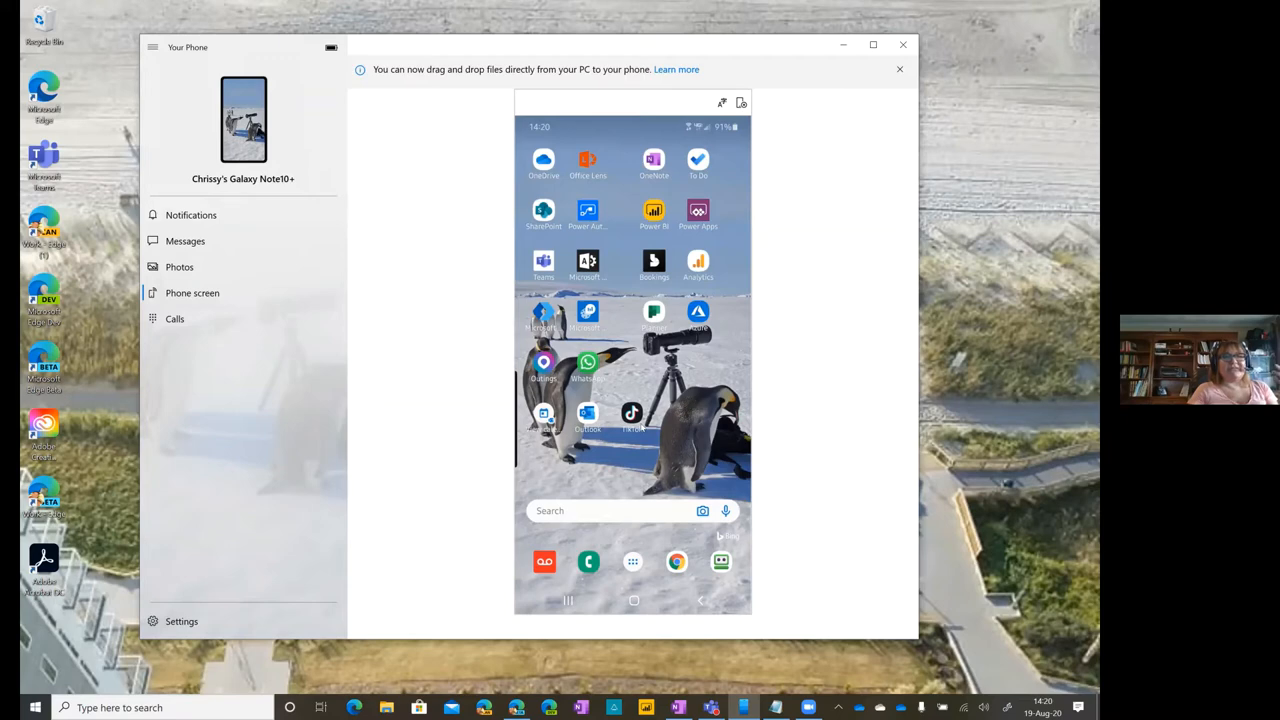
- Launch mirrored TikTok, go to the profile's Settings and privacy and into Manage my account
left_click(632, 414)
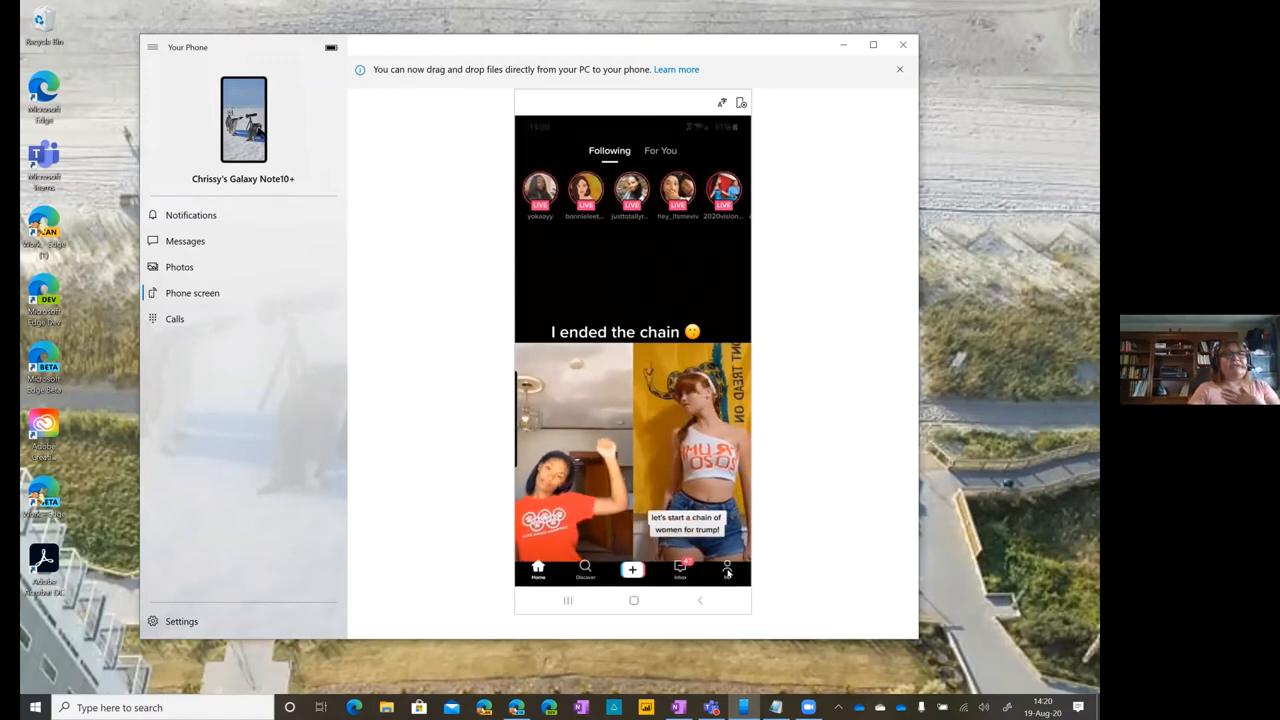
left_click(728, 568)
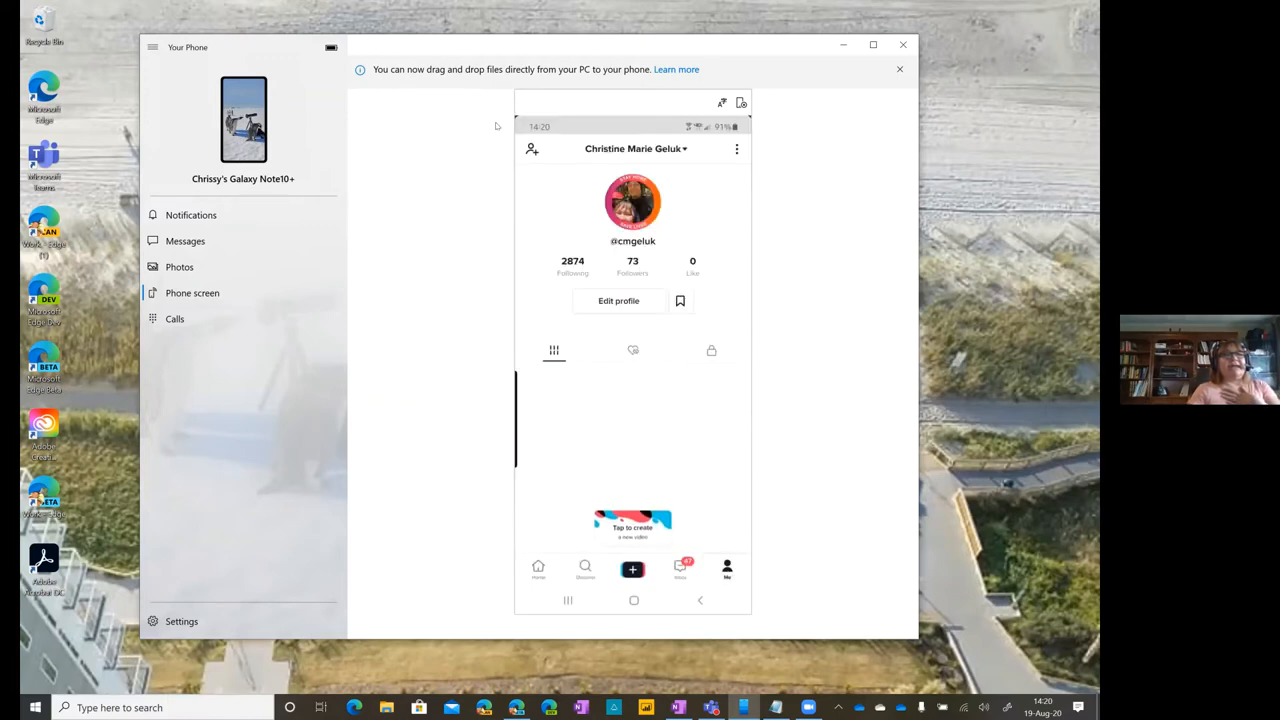
mouse_move(448, 168)
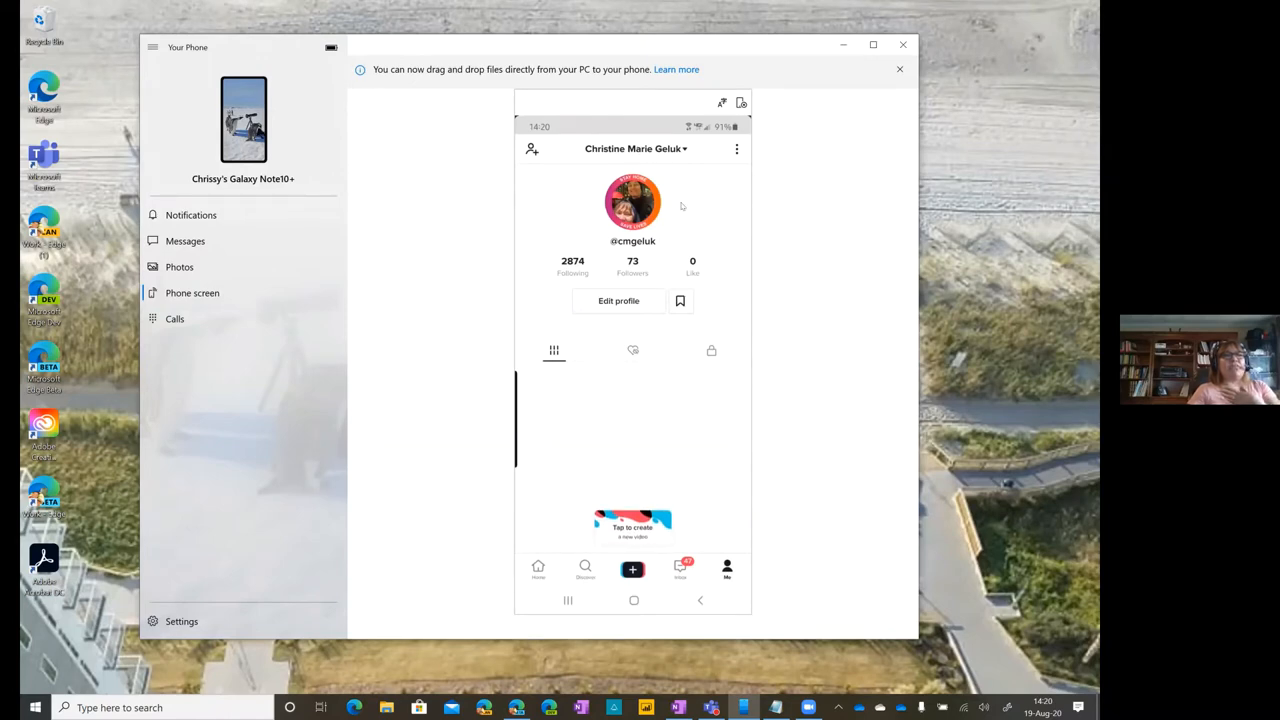
mouse_move(704, 212)
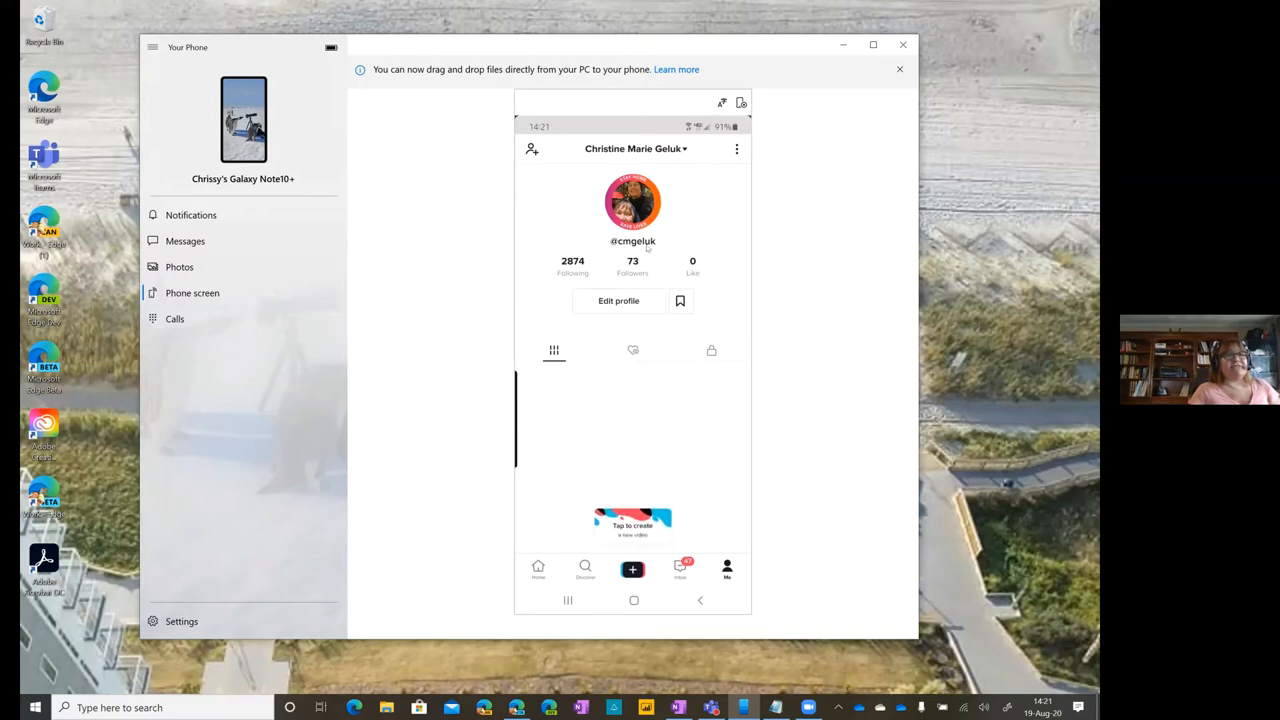
mouse_move(664, 242)
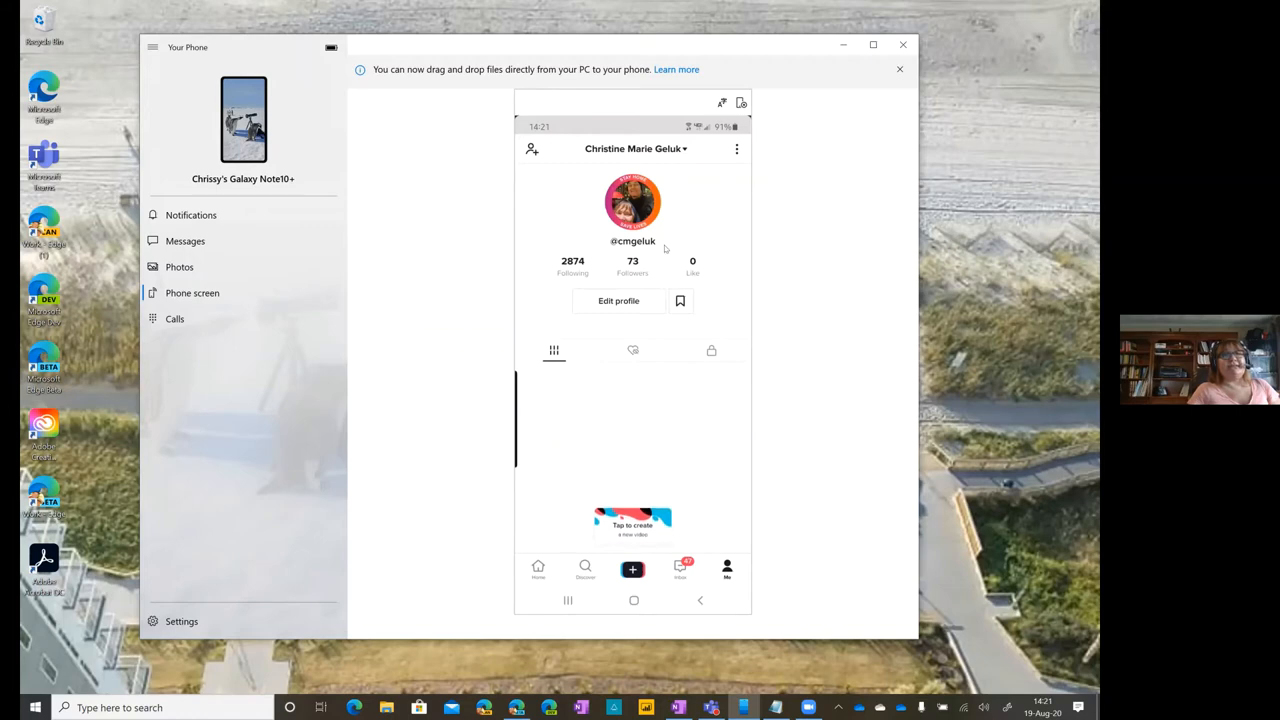
mouse_move(704, 180)
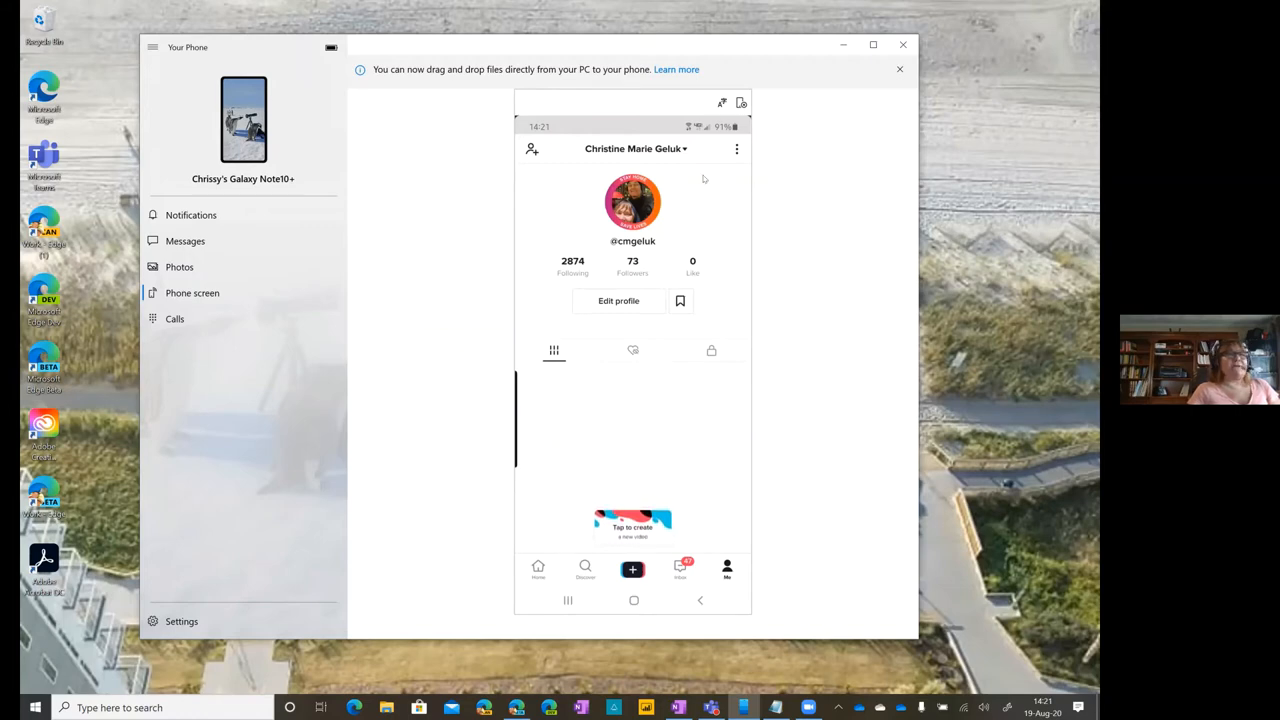
mouse_move(738, 156)
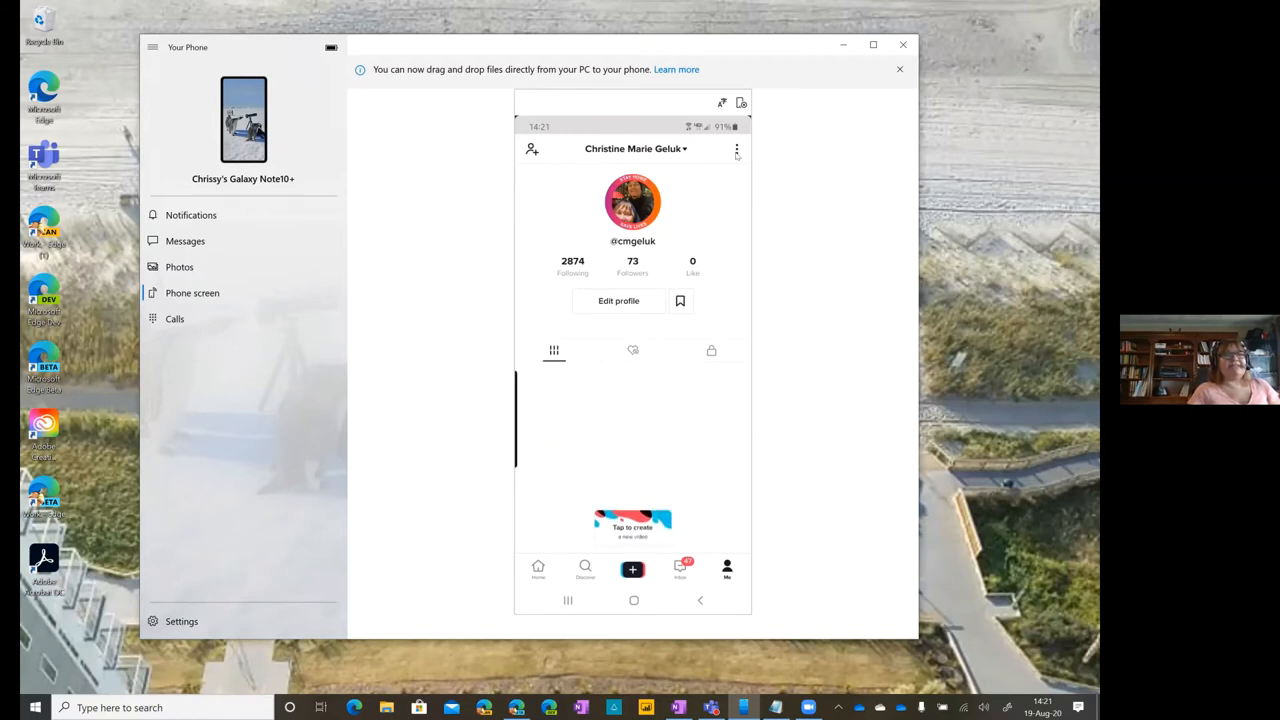
left_click(736, 148)
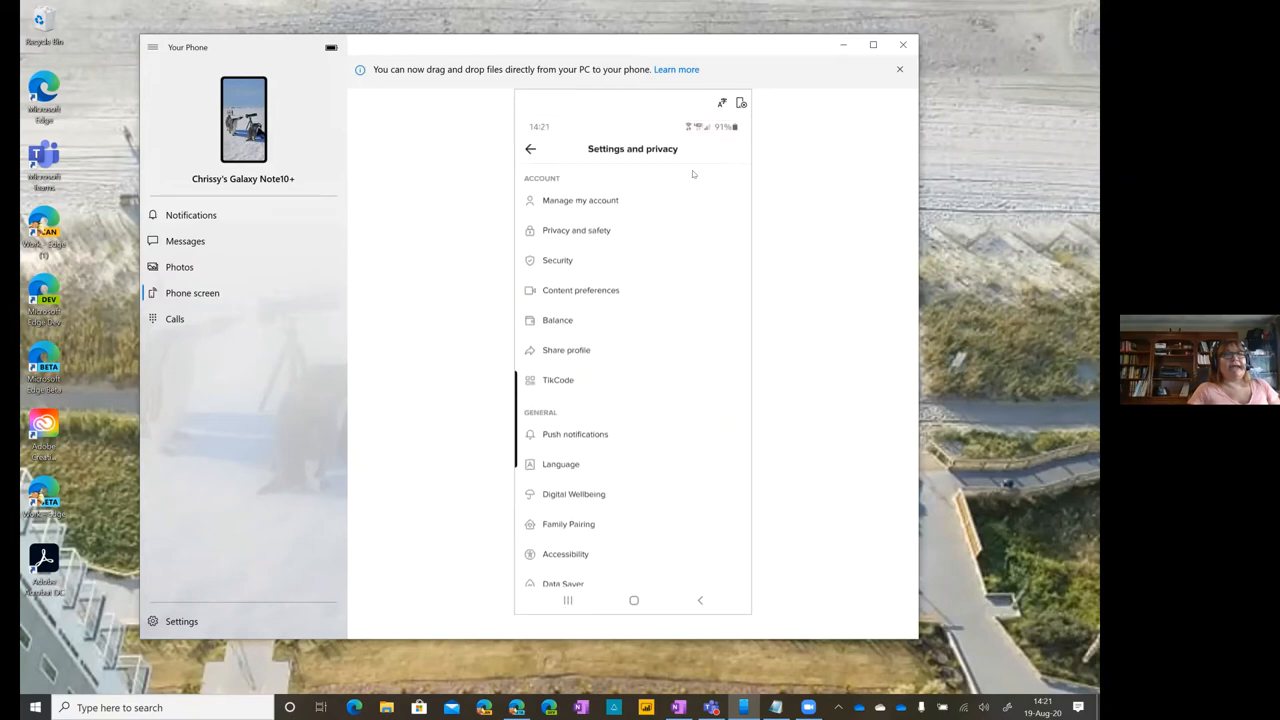
mouse_move(474, 358)
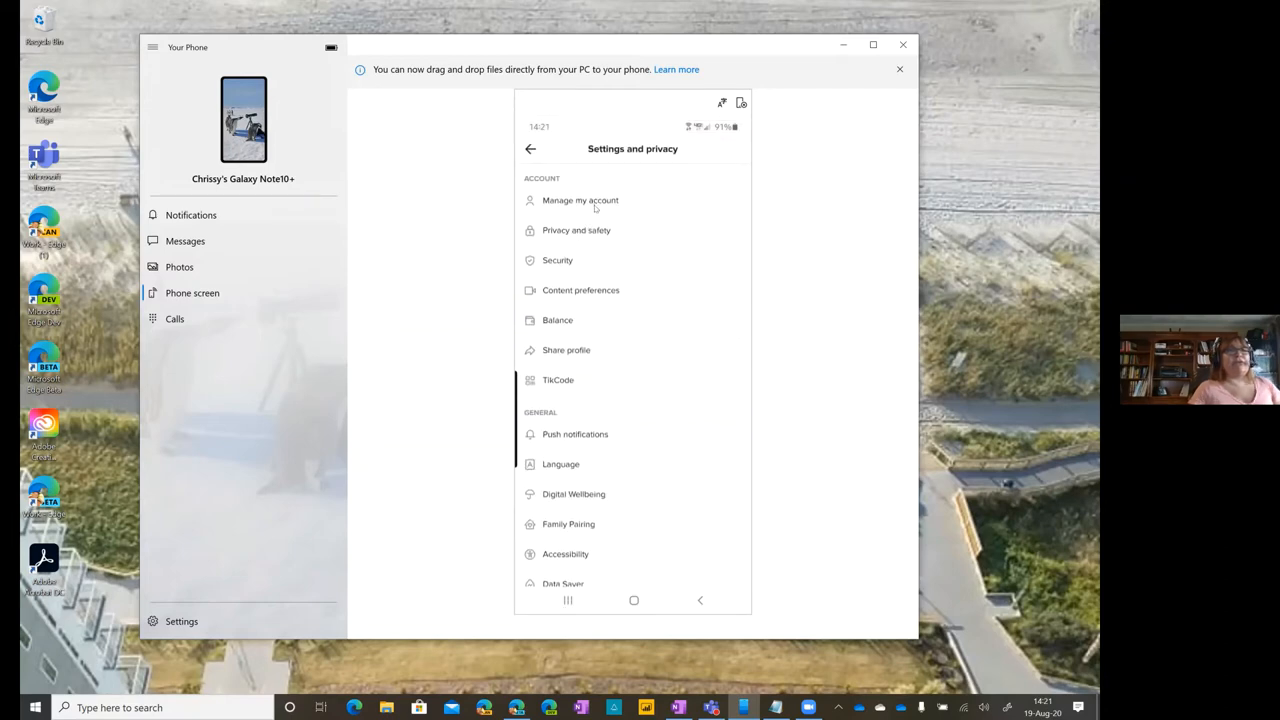
left_click(580, 200)
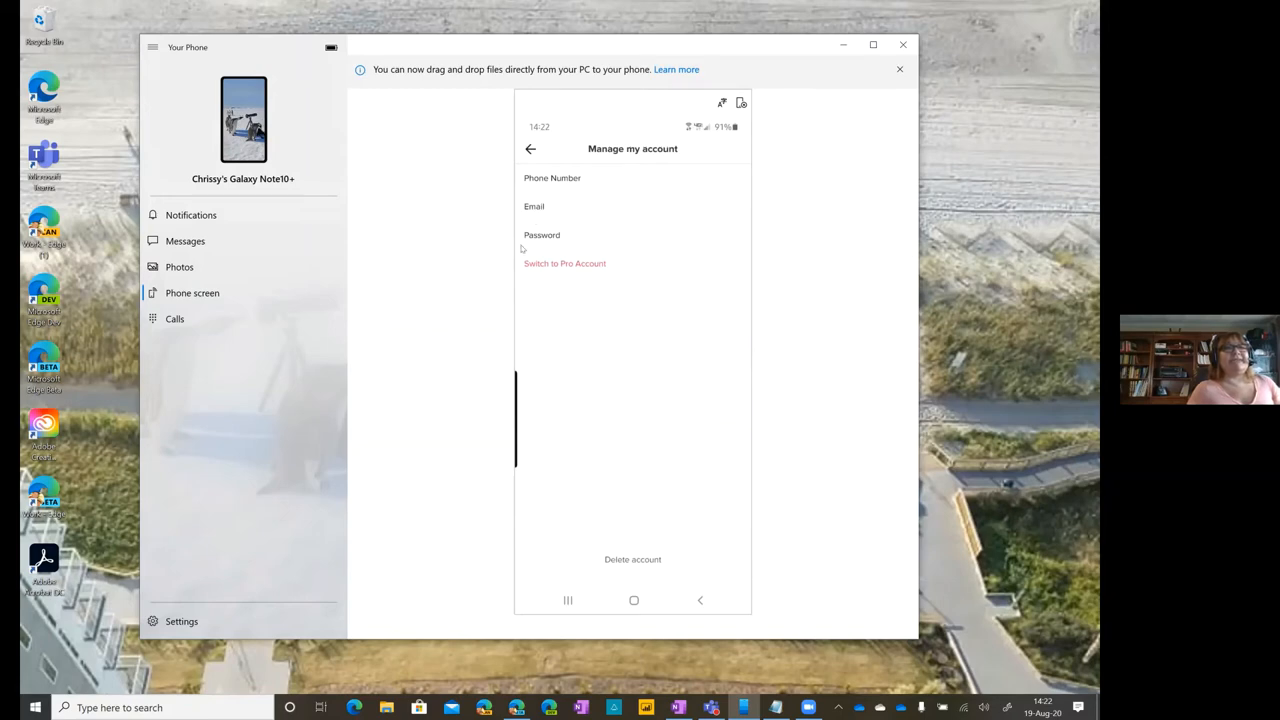
mouse_move(578, 290)
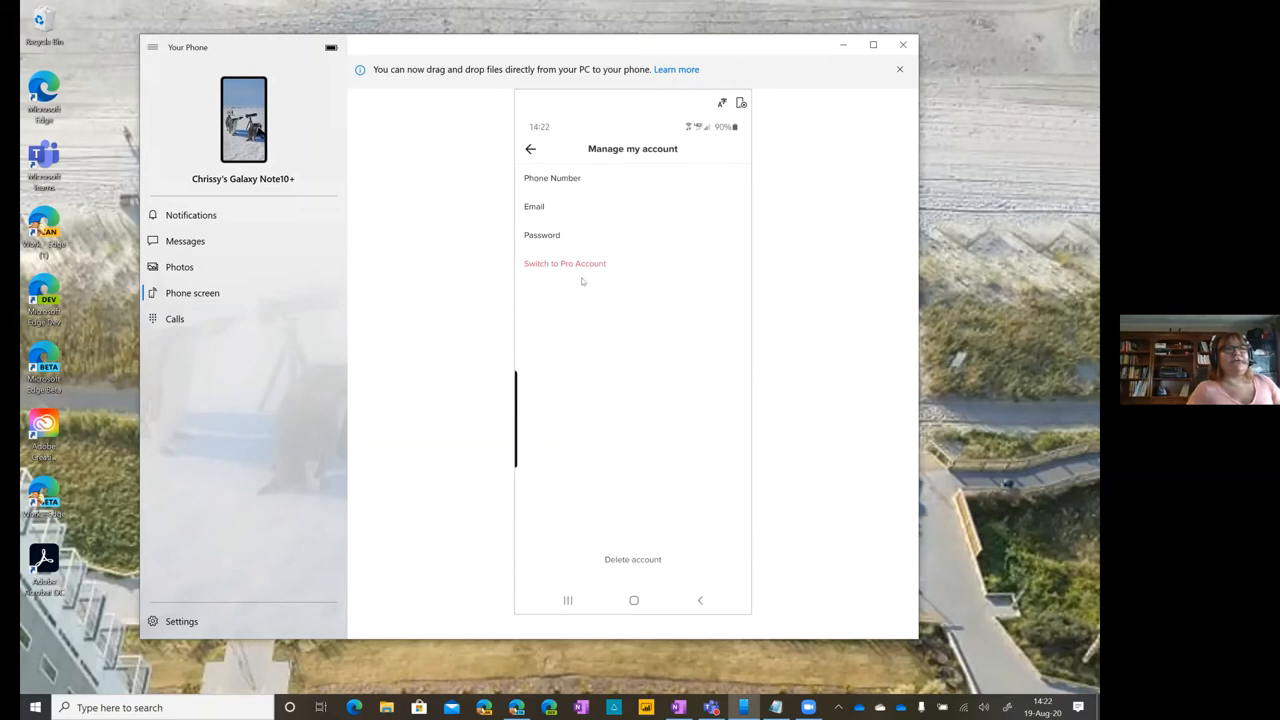
mouse_move(584, 284)
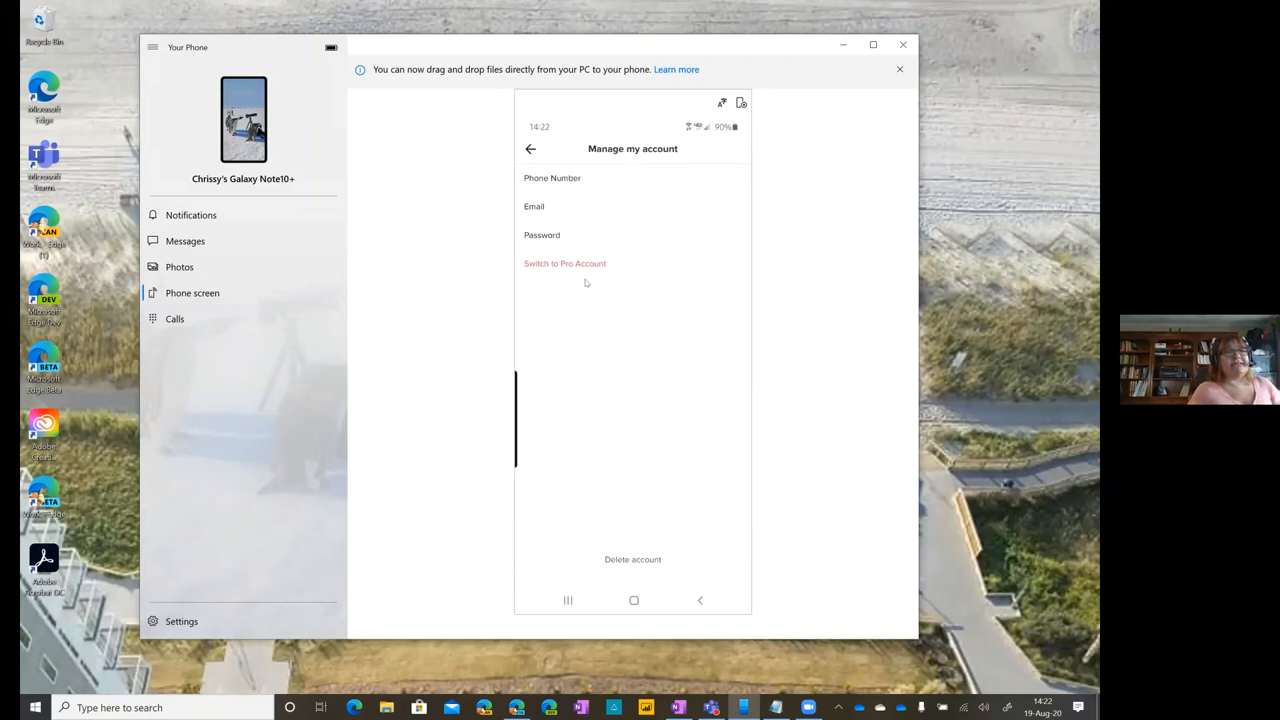
mouse_move(618, 276)
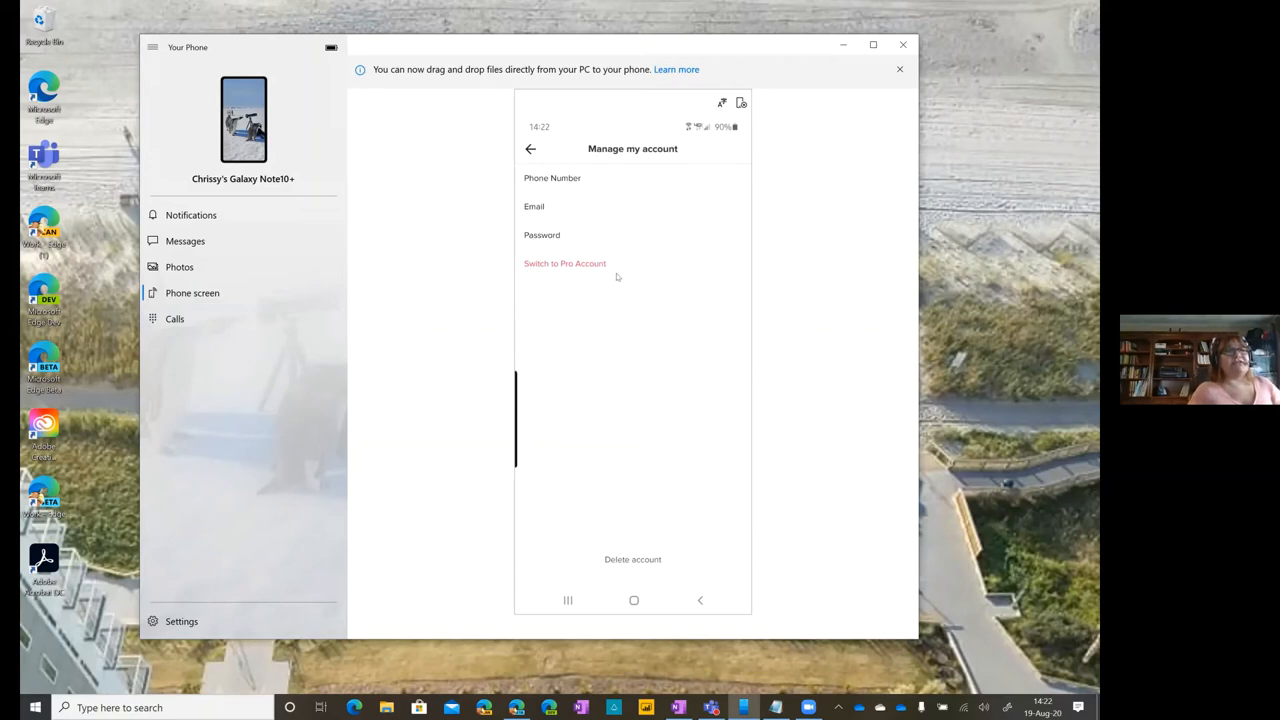
mouse_move(624, 276)
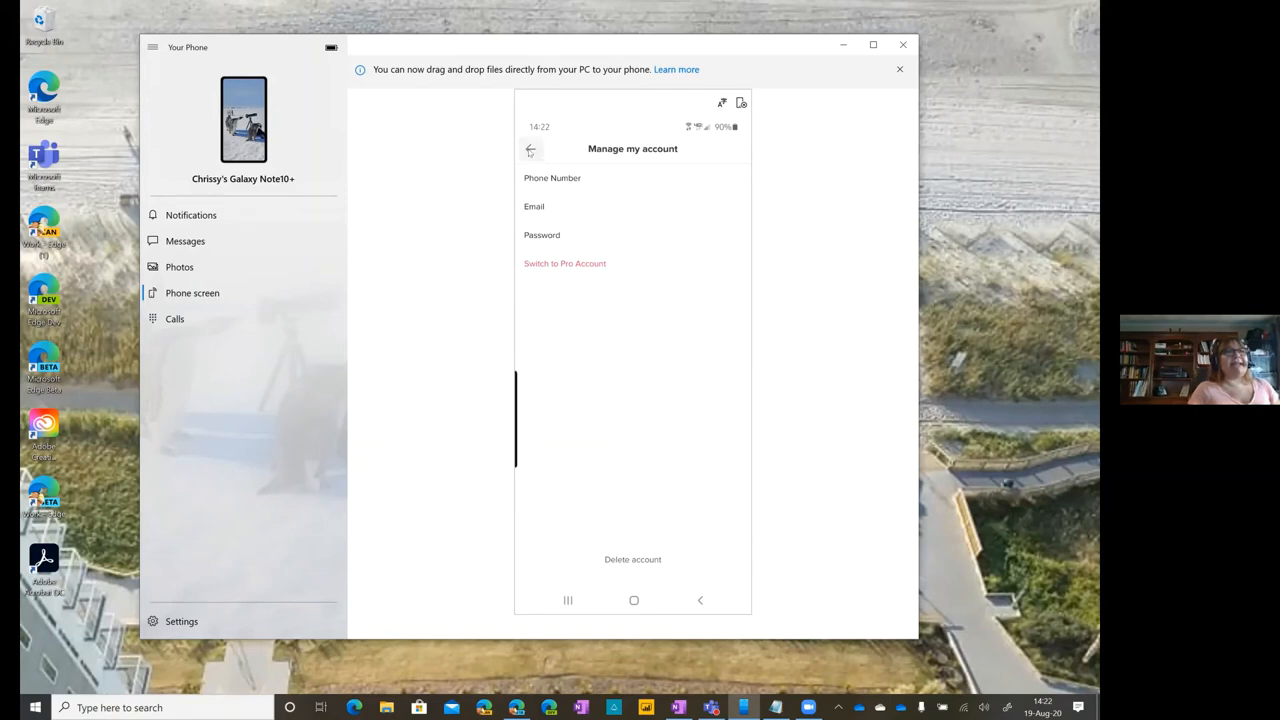
- Leave Manage my account and return to the Settings and privacy list
left_click(530, 148)
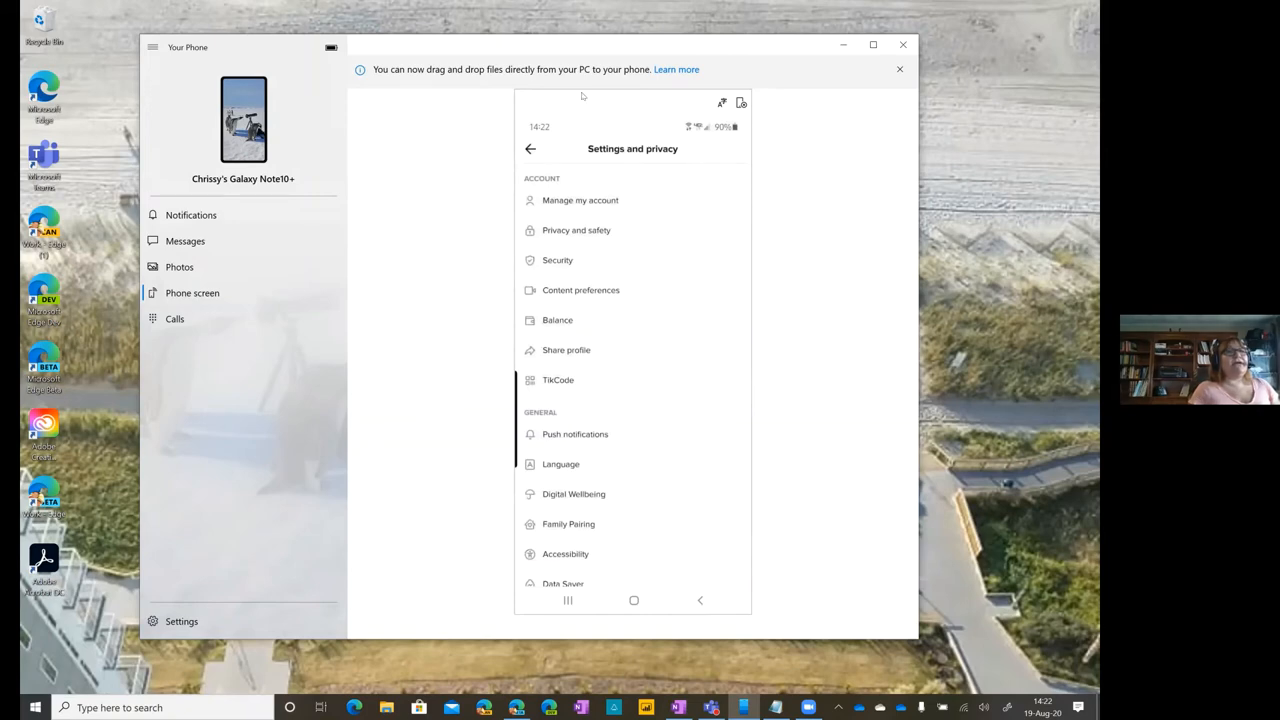
mouse_move(656, 400)
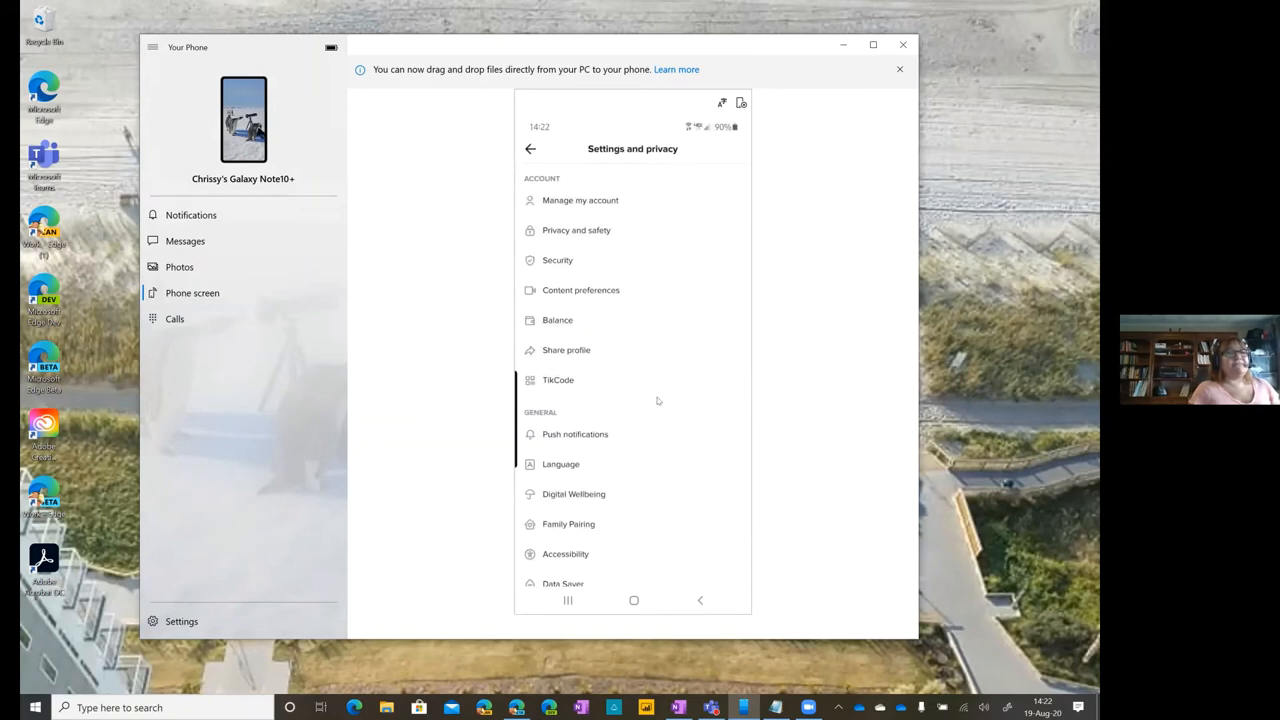
- Scroll through Settings and privacy, then go back to the TikTok profile page
scroll("down", 3)
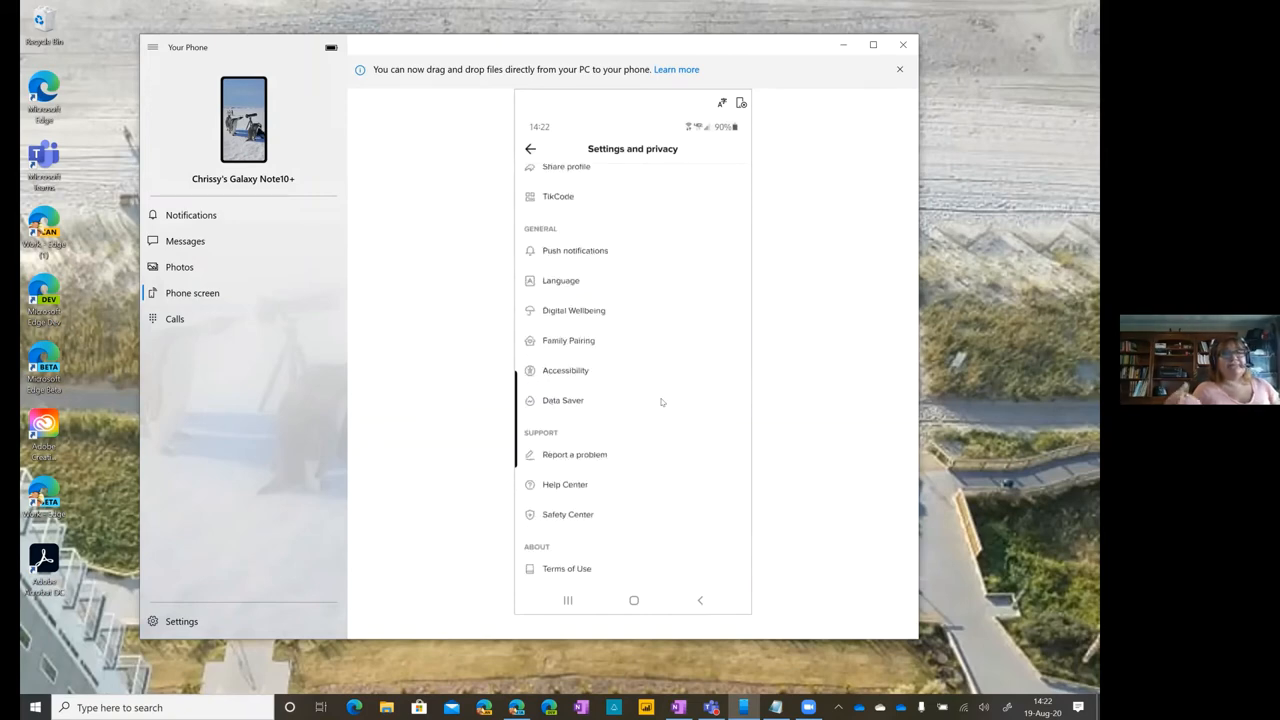
scroll("down", 3)
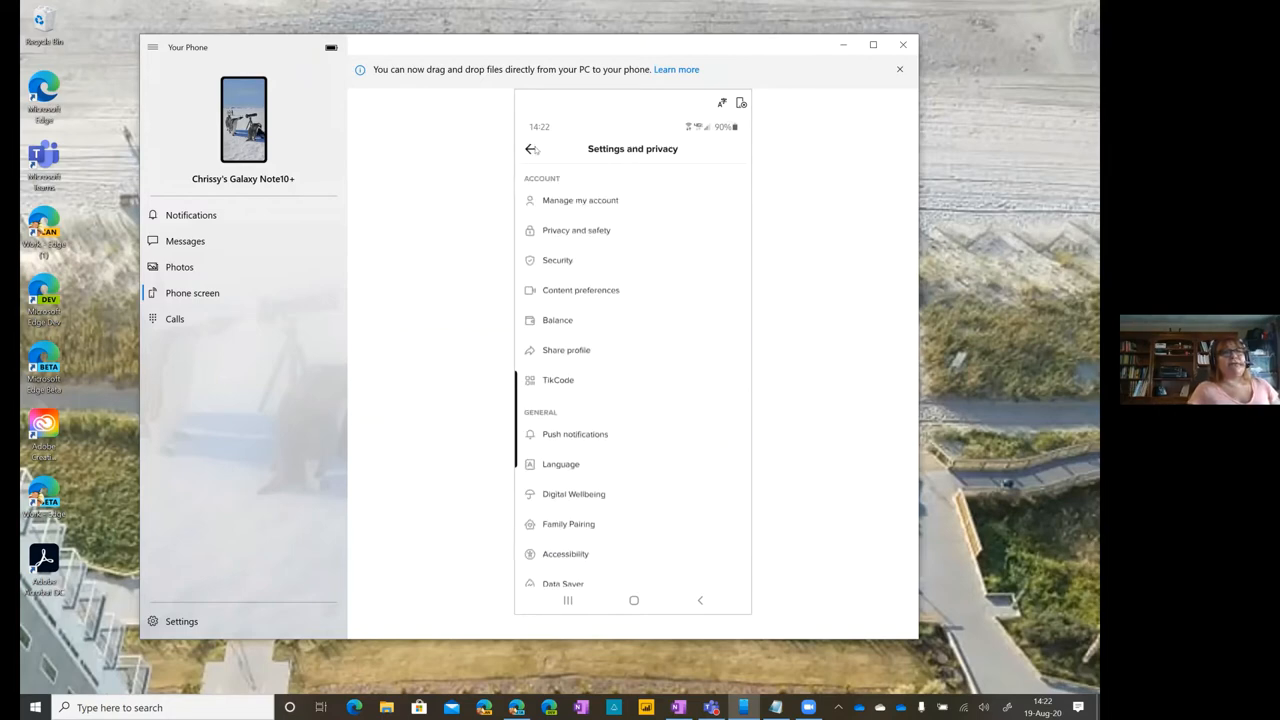
left_click(532, 148)
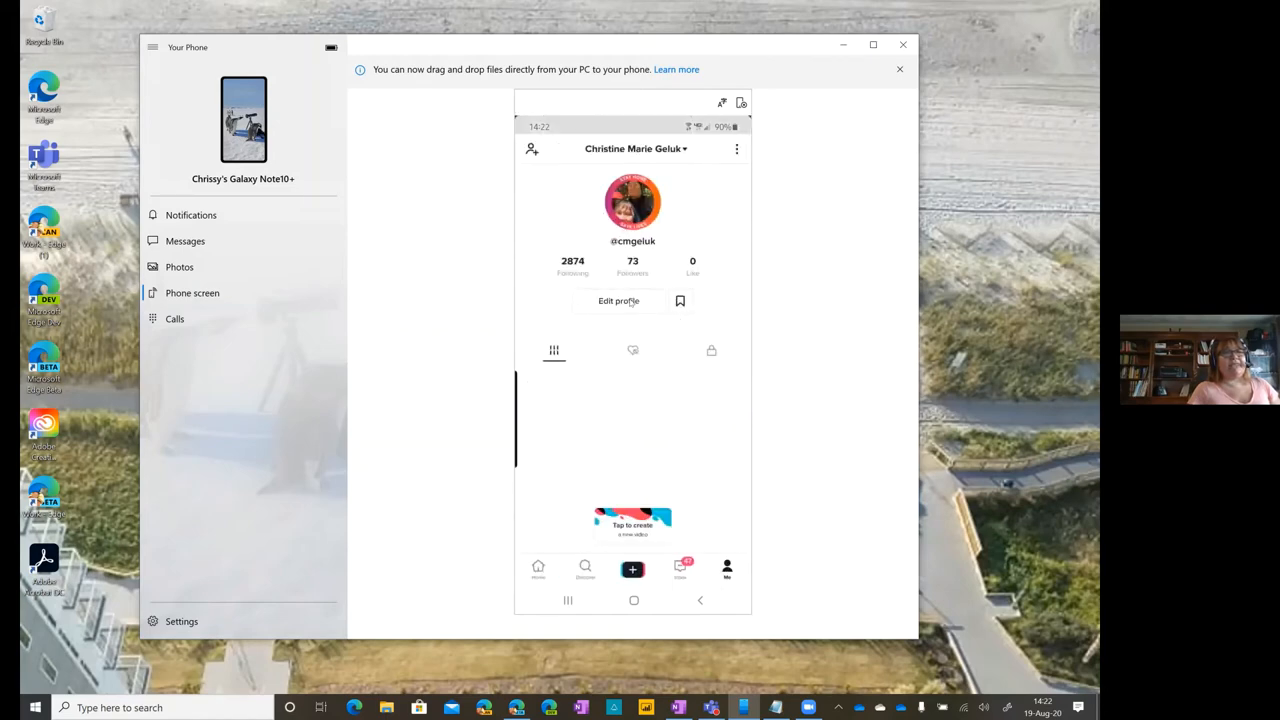
left_click(618, 300)
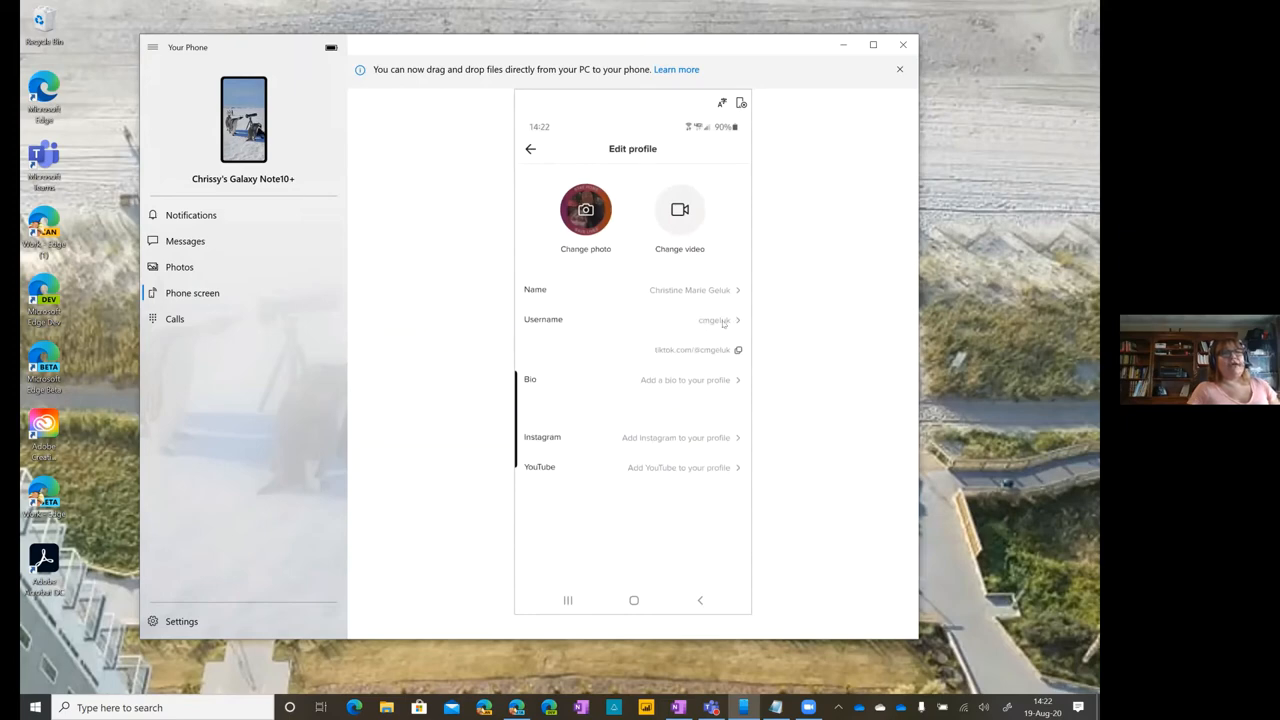
mouse_move(724, 320)
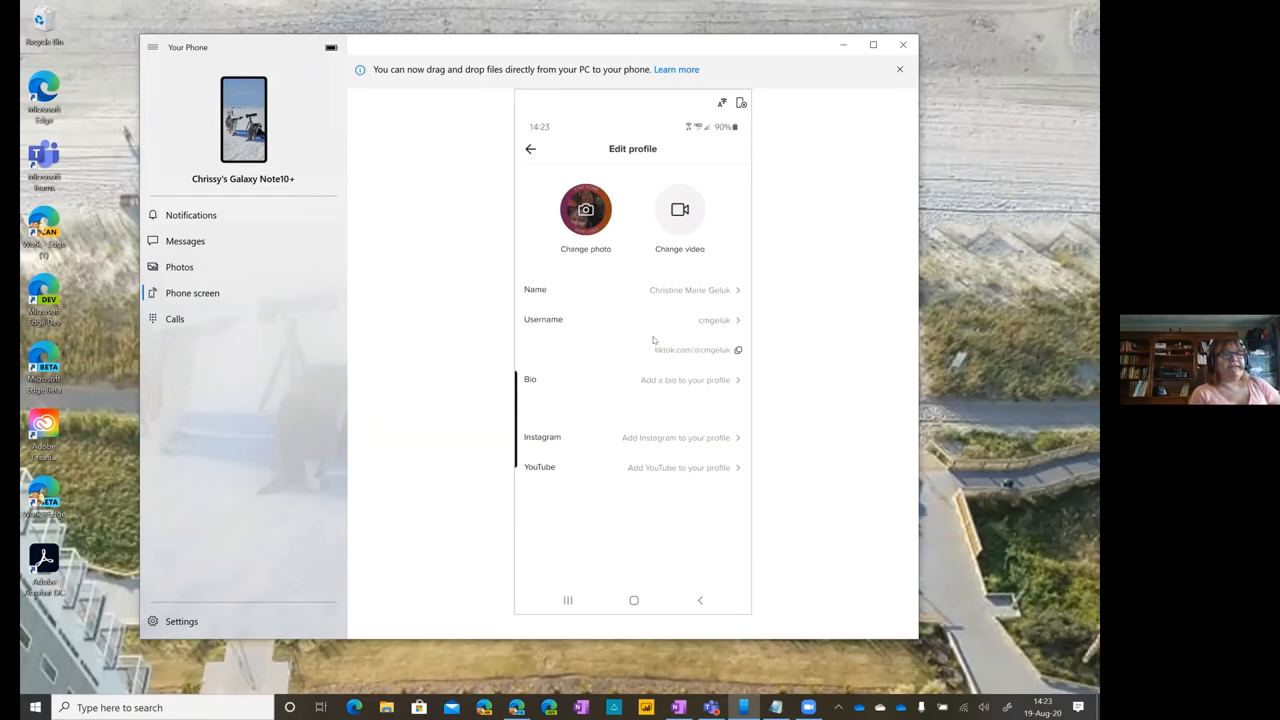
mouse_move(646, 352)
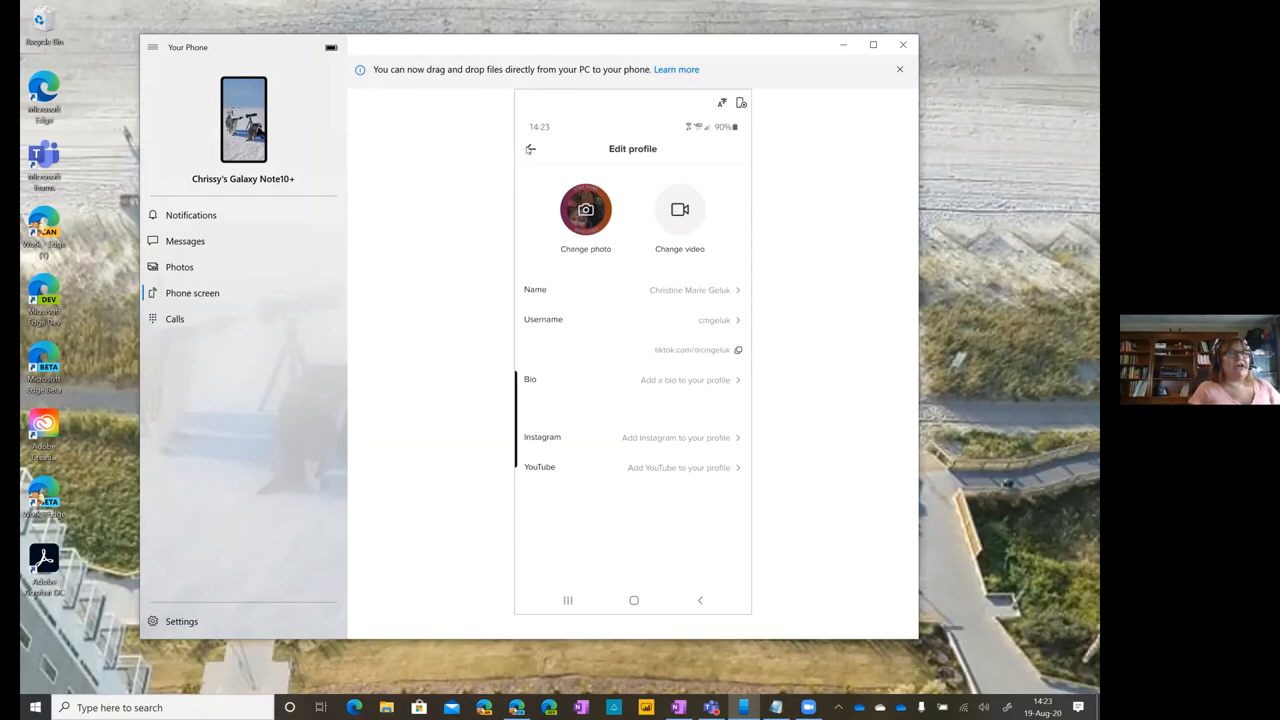
left_click(530, 148)
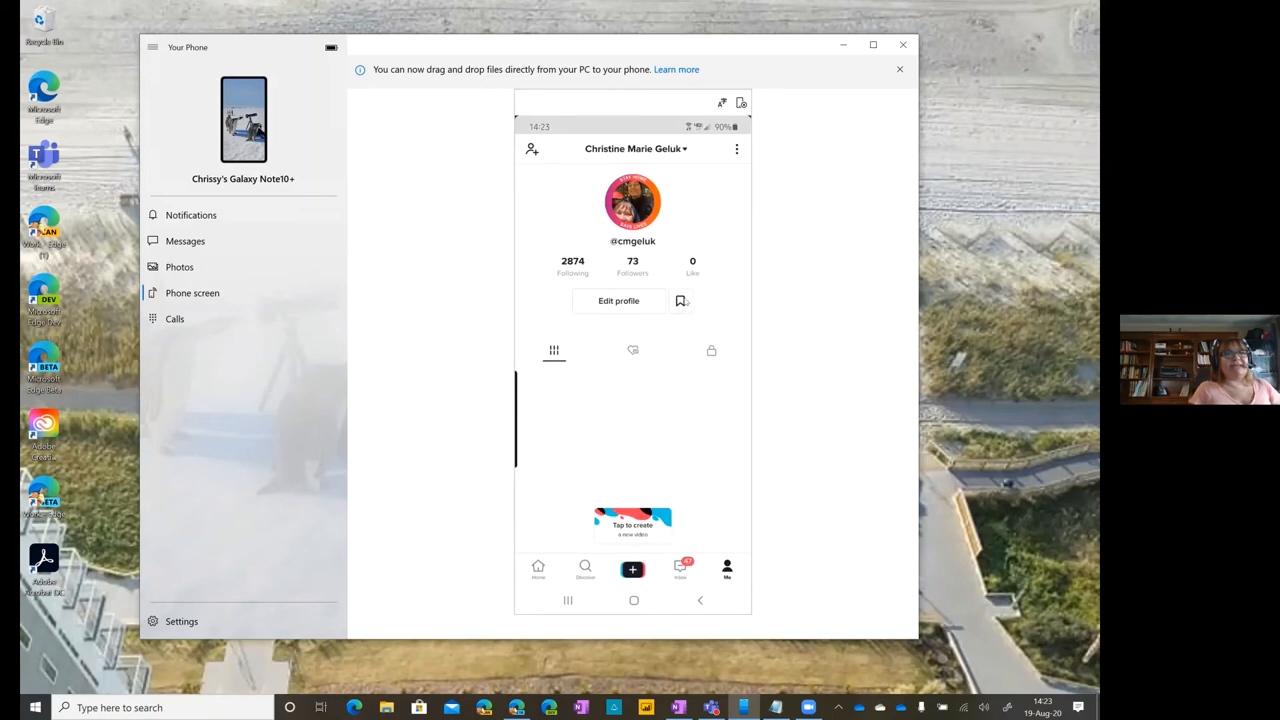
- From Favorites' Hashtags tab, open the #librariansoftiktok hashtag page
left_click(680, 300)
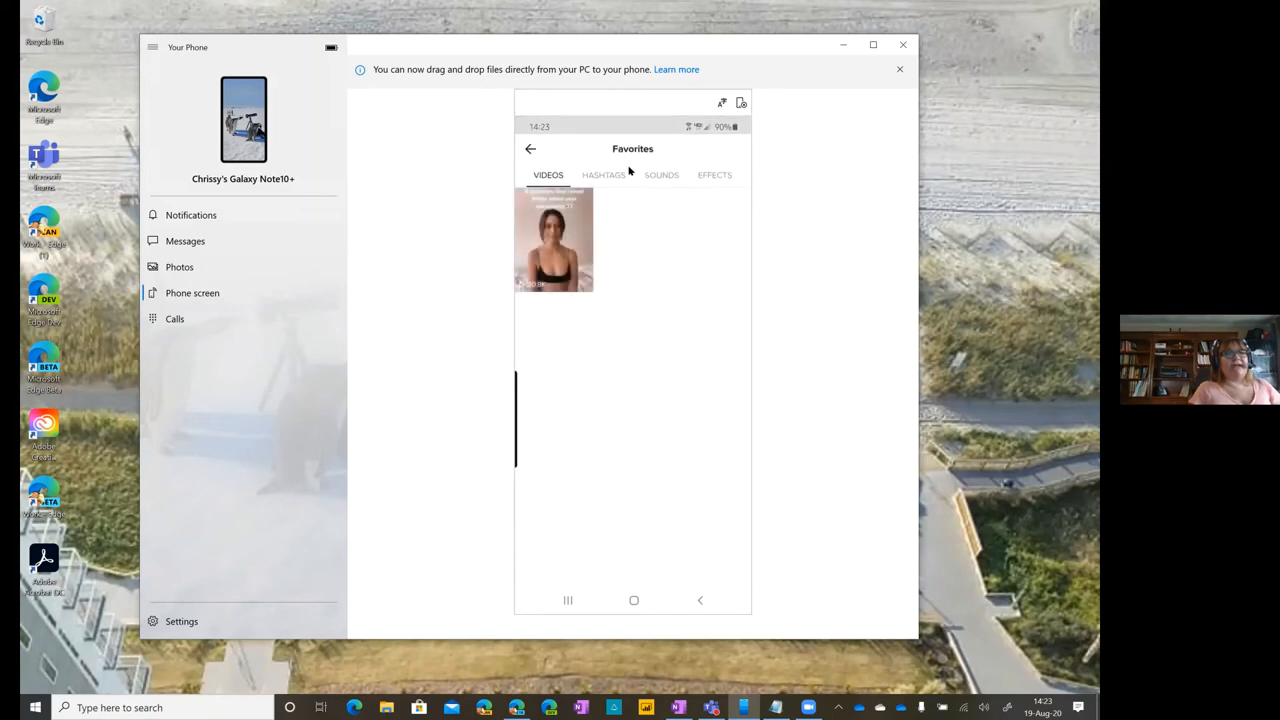
left_click(604, 174)
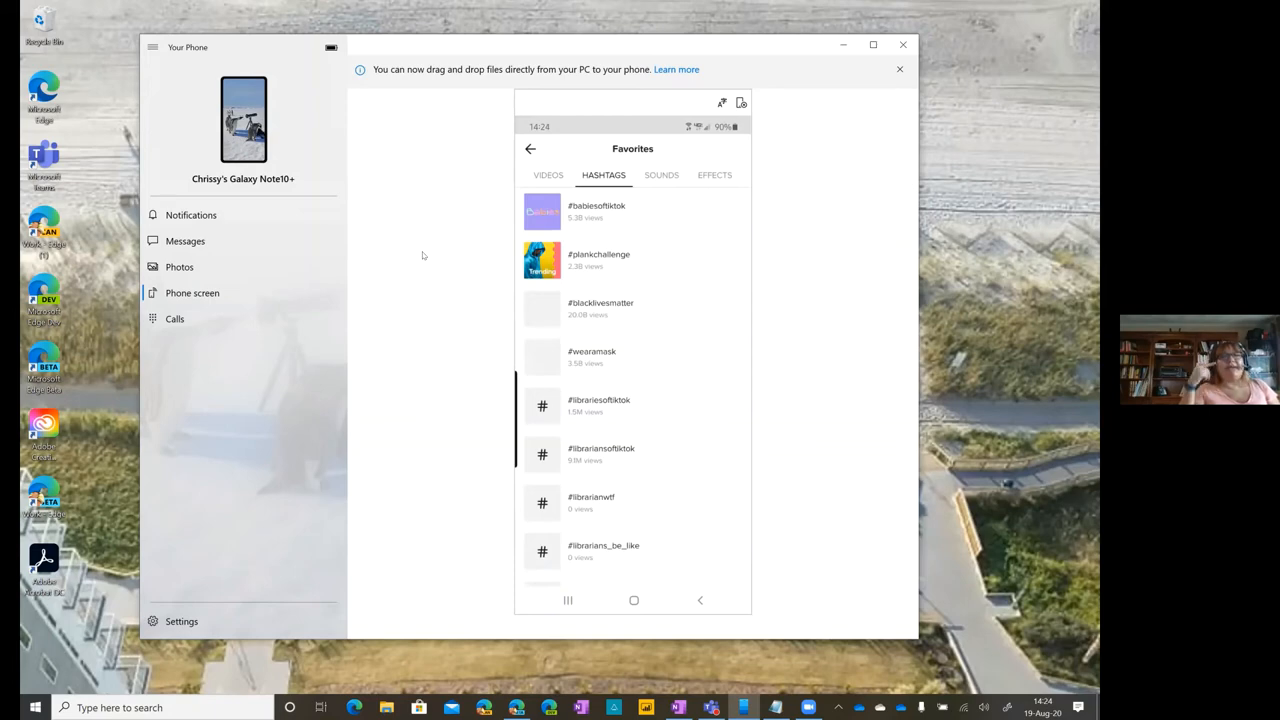
mouse_move(494, 226)
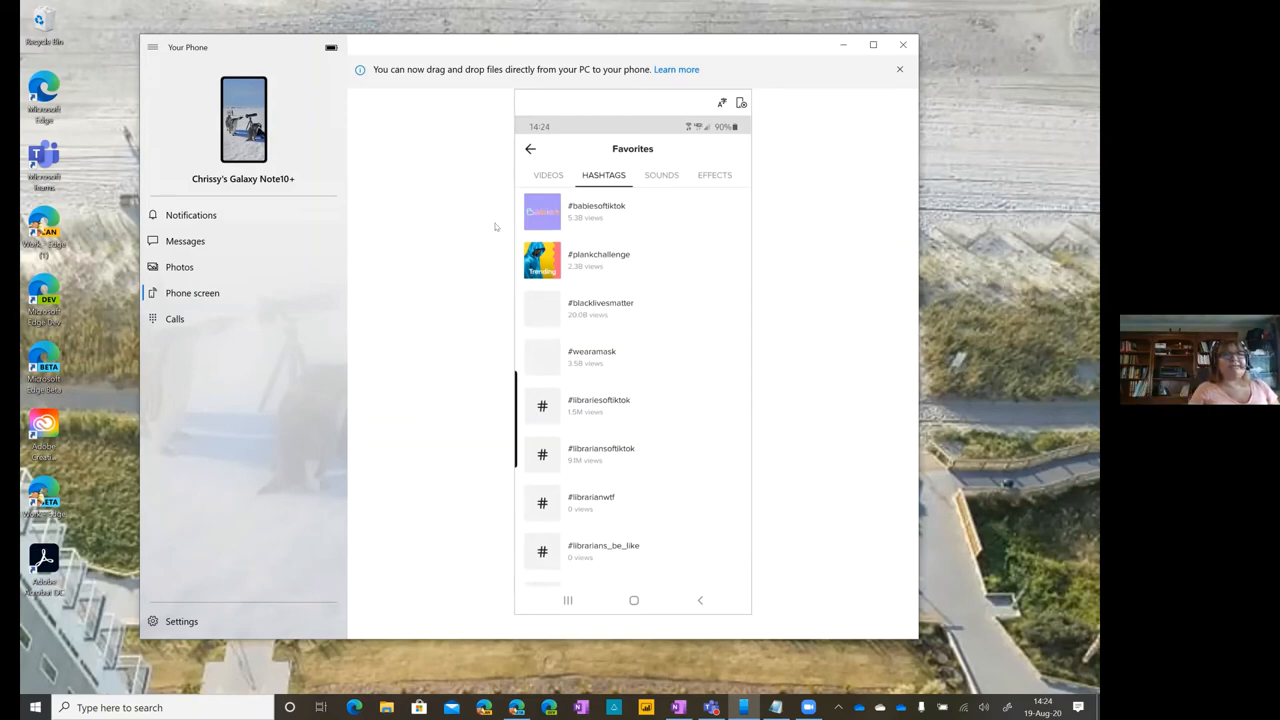
mouse_move(720, 208)
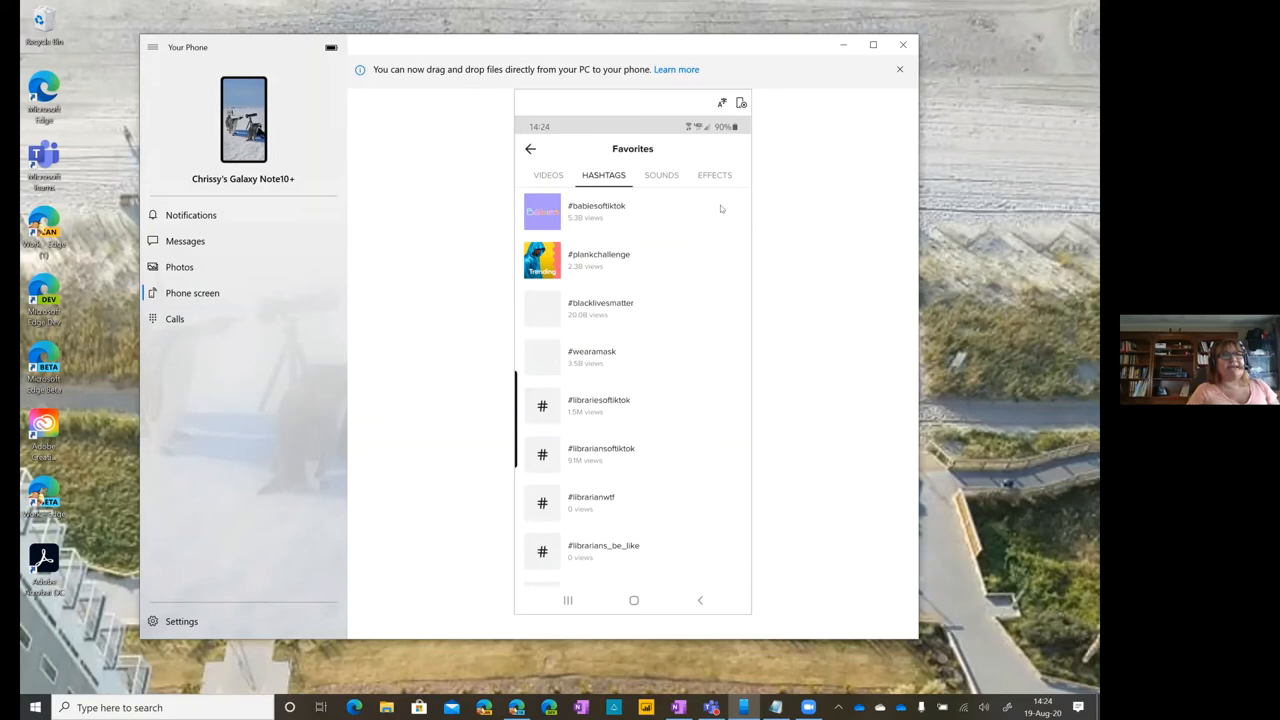
mouse_move(608, 398)
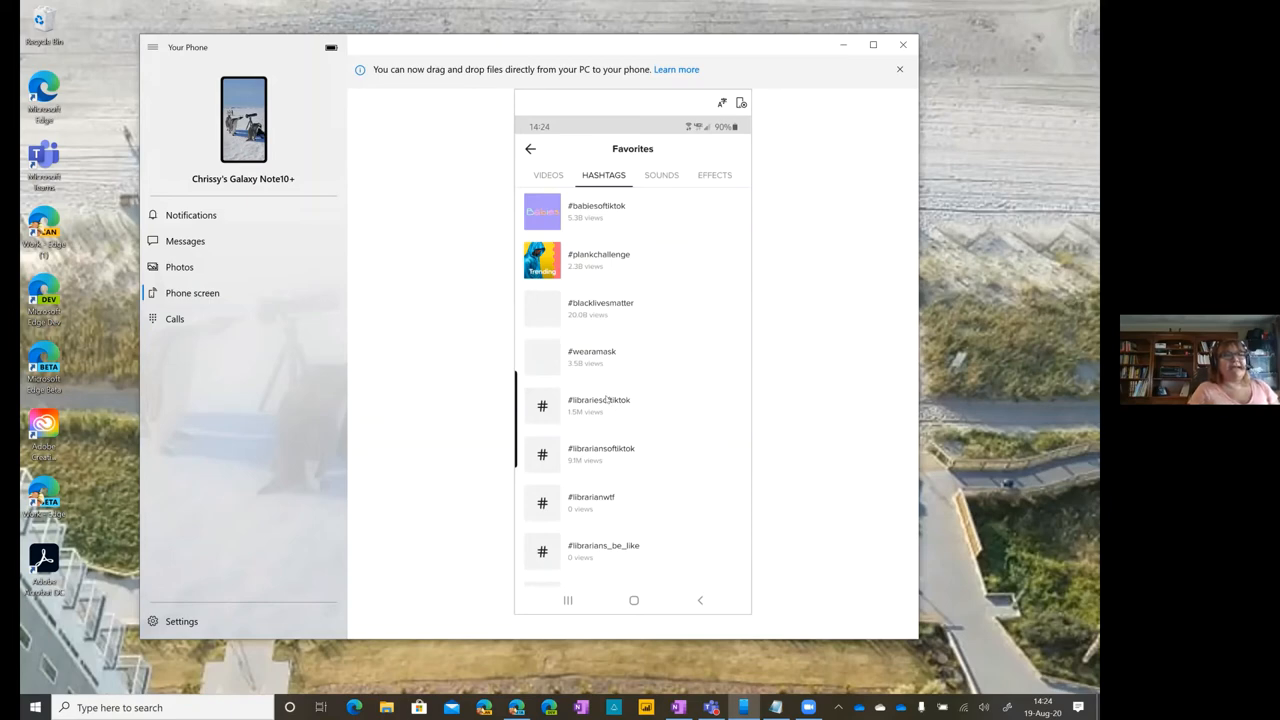
left_click(600, 454)
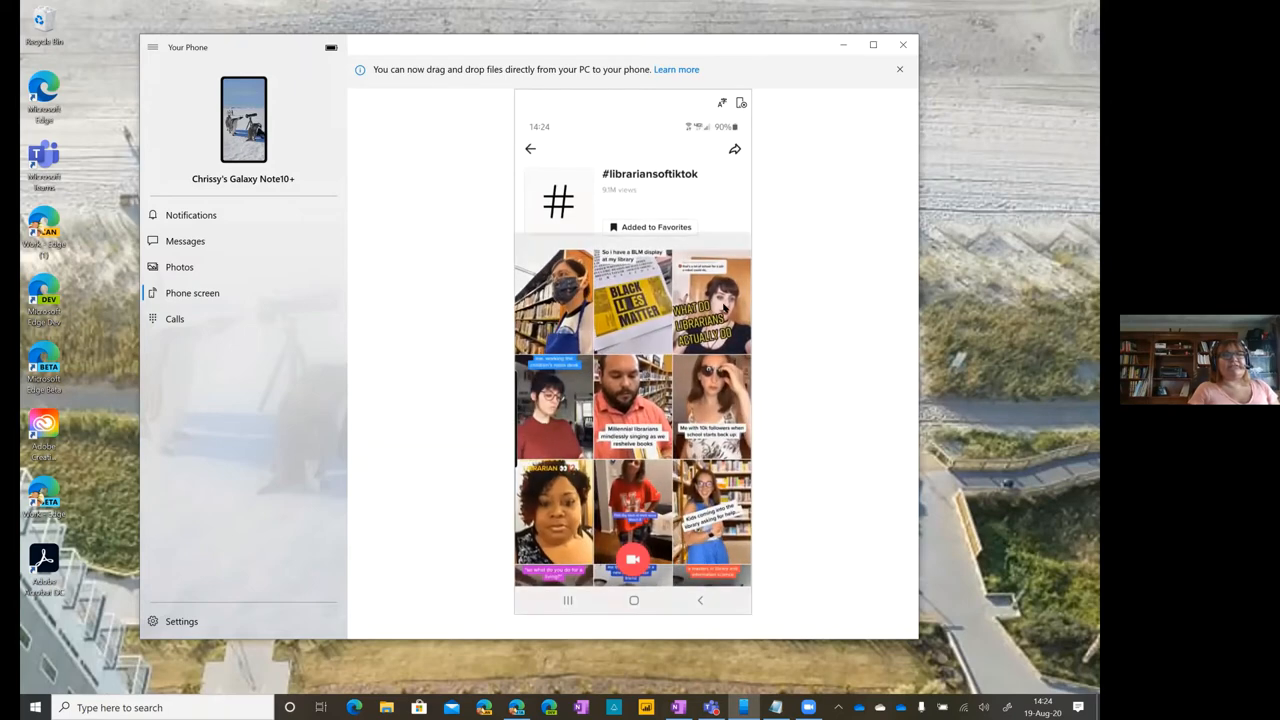
- Bring the Edge window with the PowerPoint deck on Let's TikTok! back to the front
left_click(632, 408)
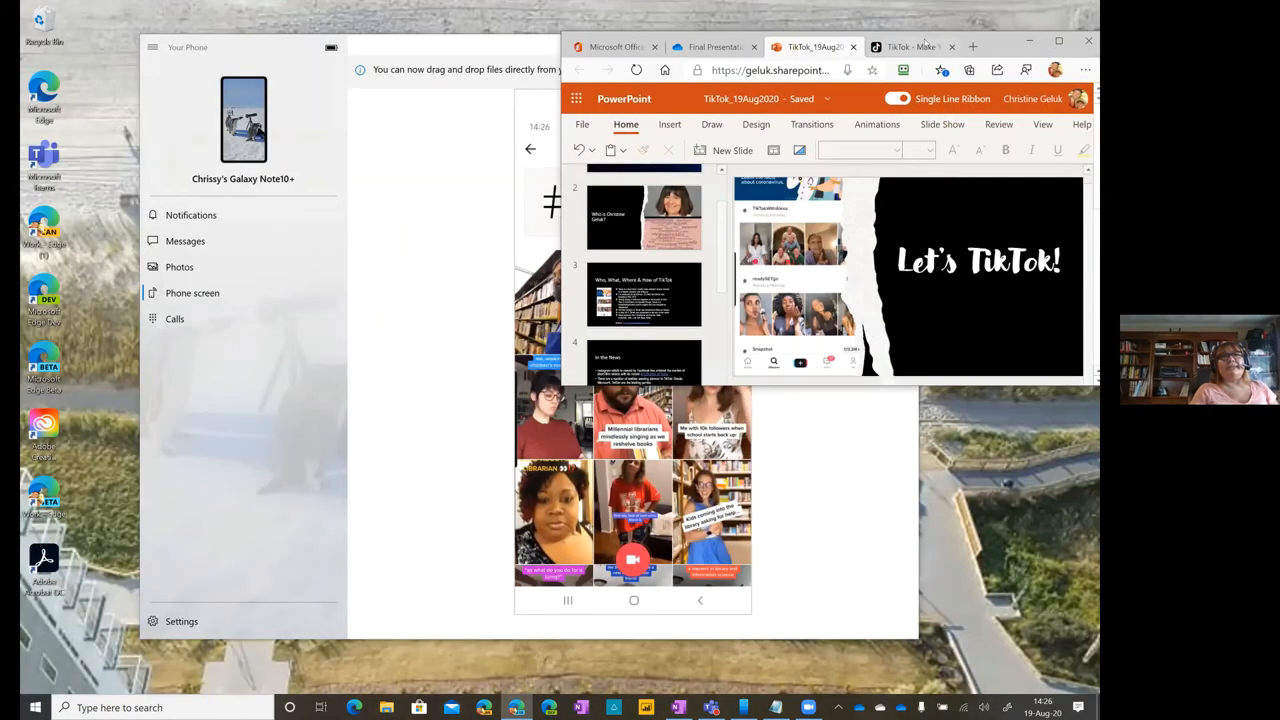
- Switch to the TikTok website and view the signed-in cmgeluk profile from the avatar menu
left_click(910, 46)
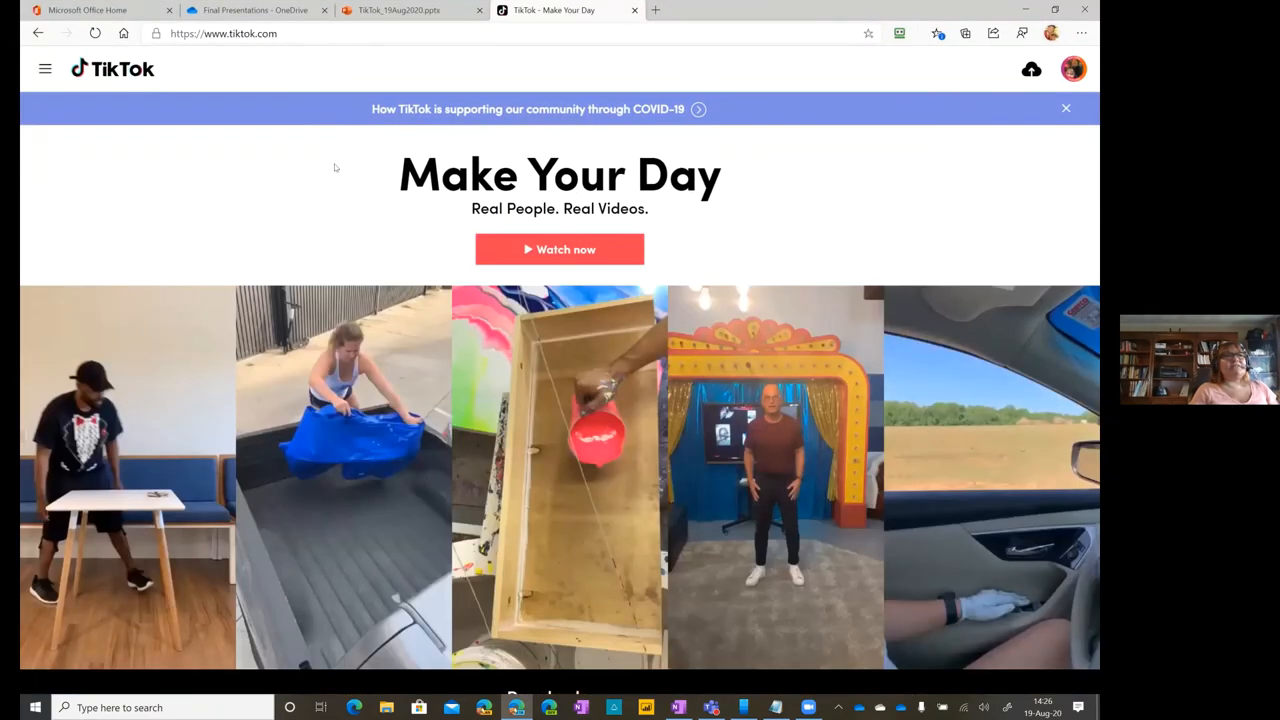
left_click(1072, 68)
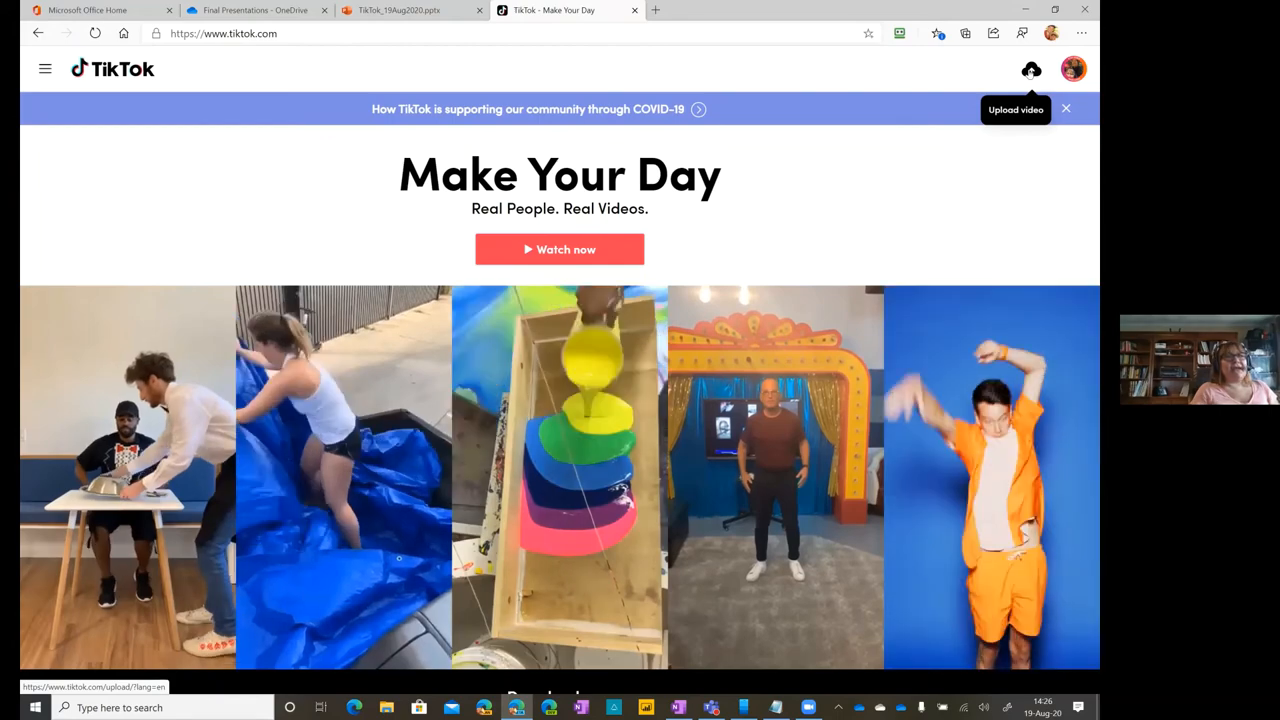
mouse_move(776, 226)
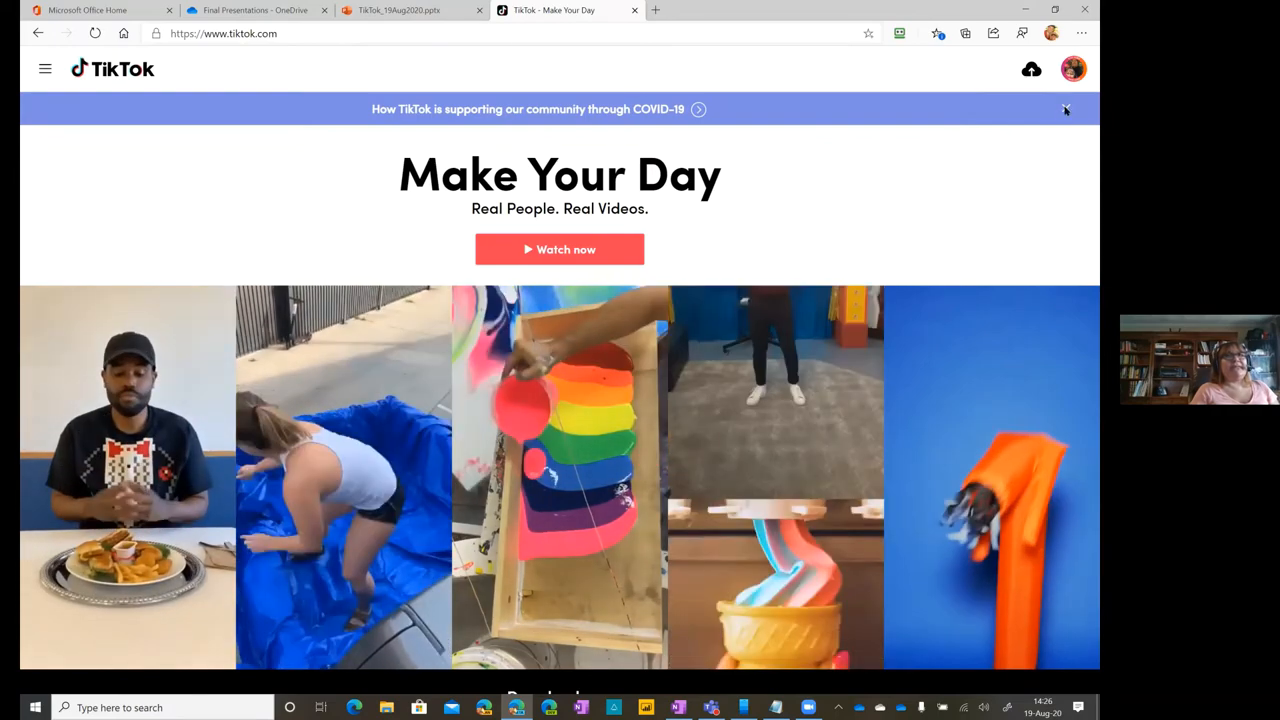
left_click(1074, 68)
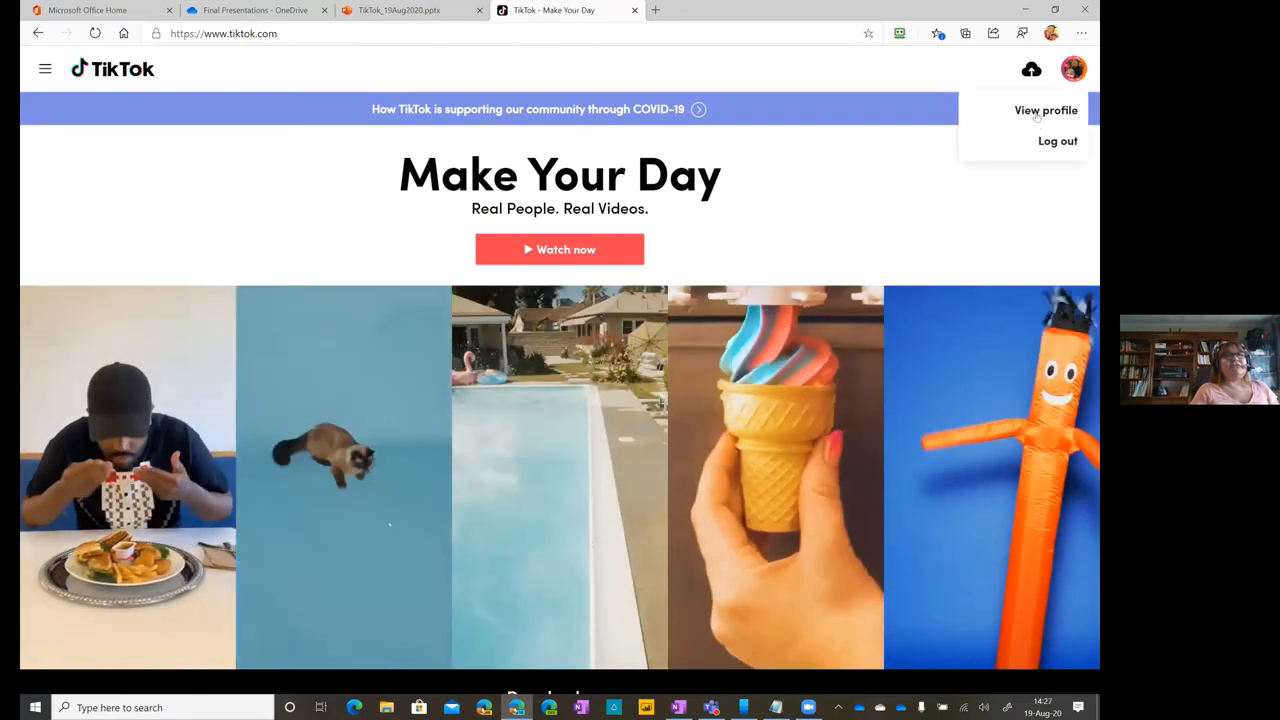
left_click(1046, 110)
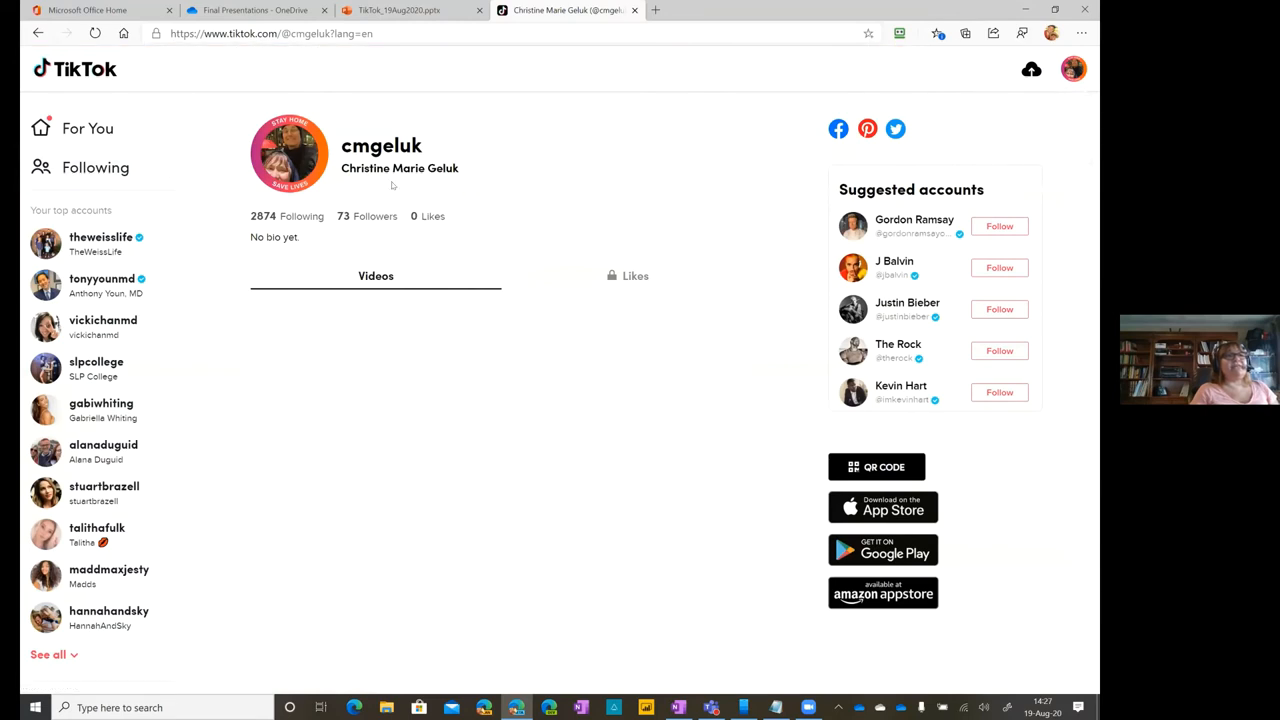
mouse_move(548, 480)
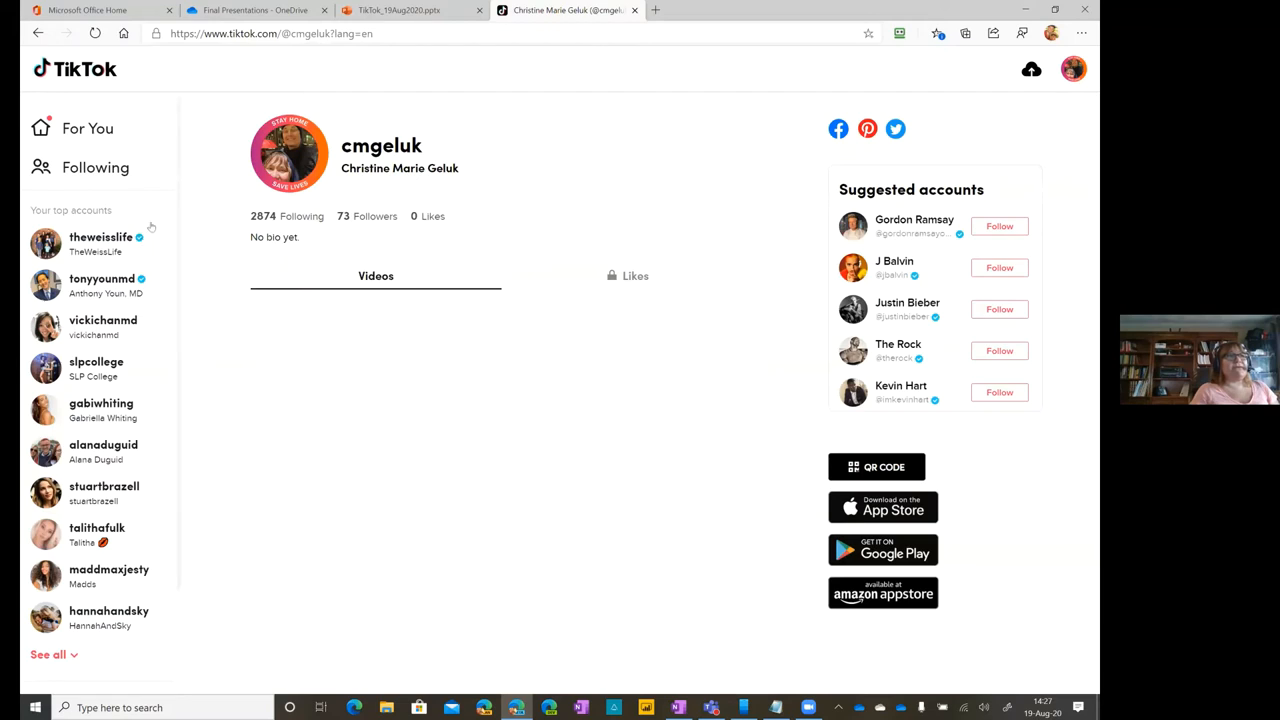
mouse_move(336, 82)
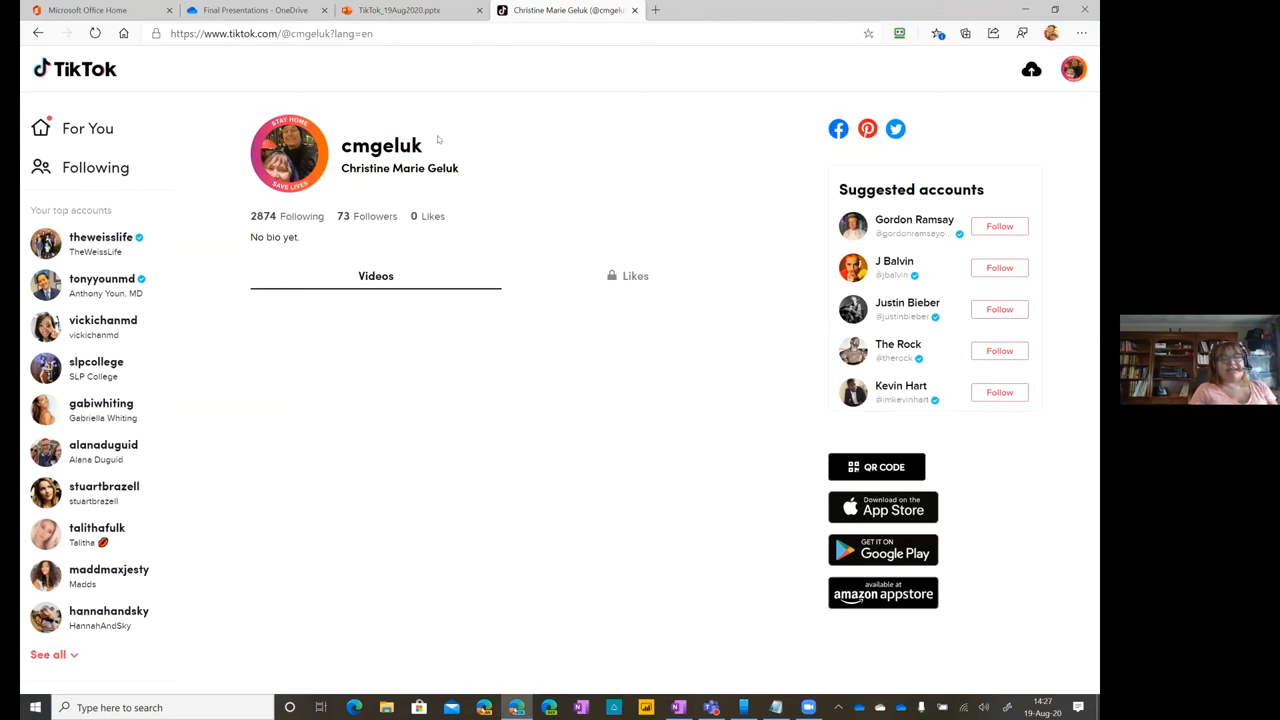
mouse_move(272, 552)
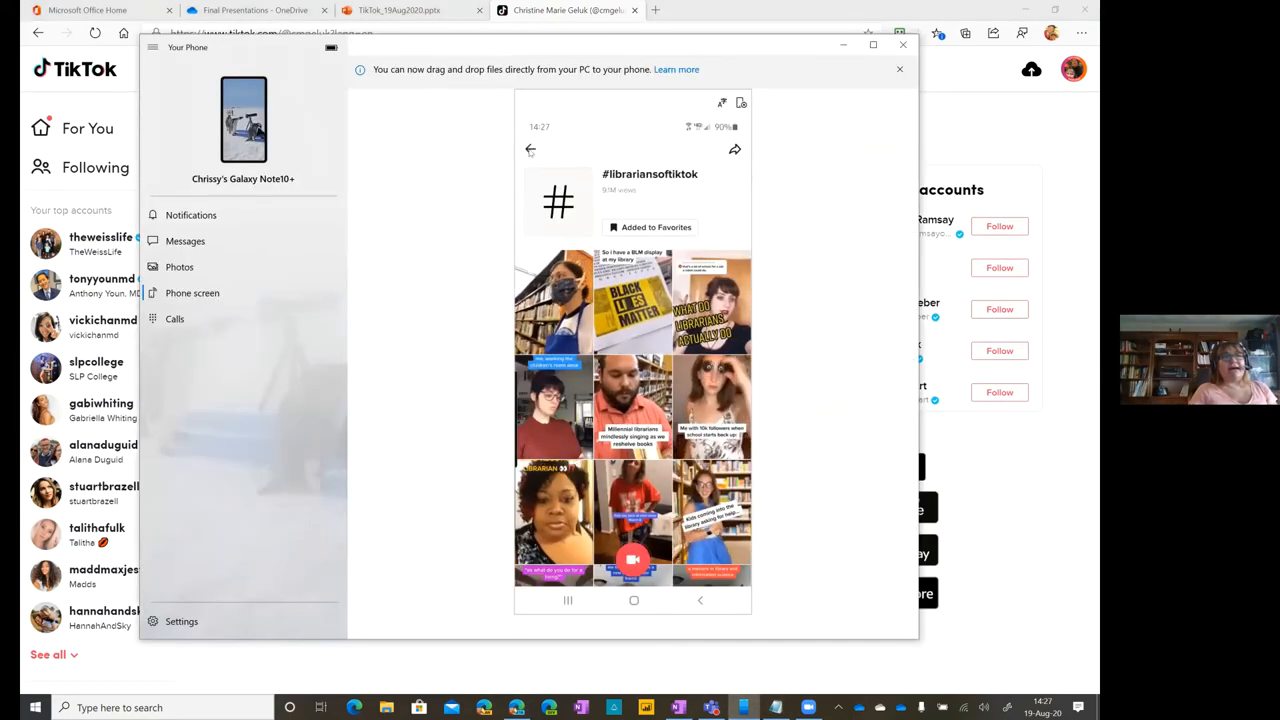
- View the Favorites hashtag list, then return to the Discover page of trending hashtags like #readySETgo
left_click(530, 148)
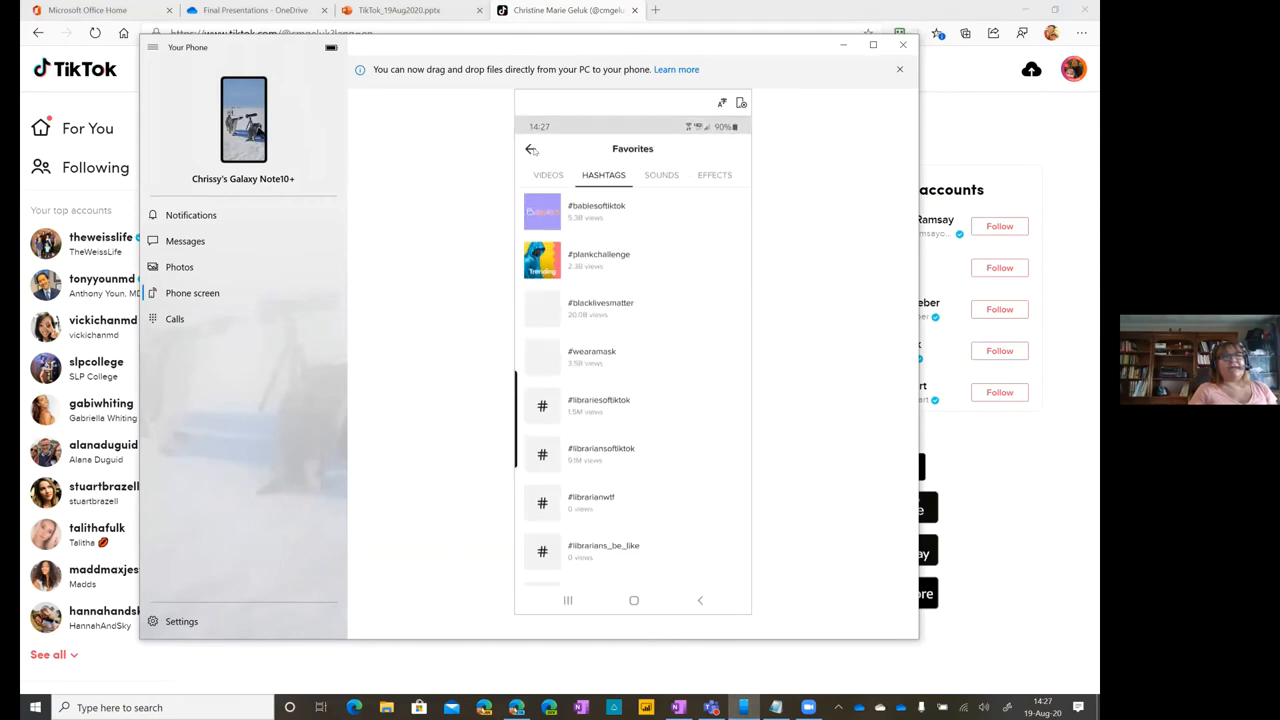
left_click(532, 148)
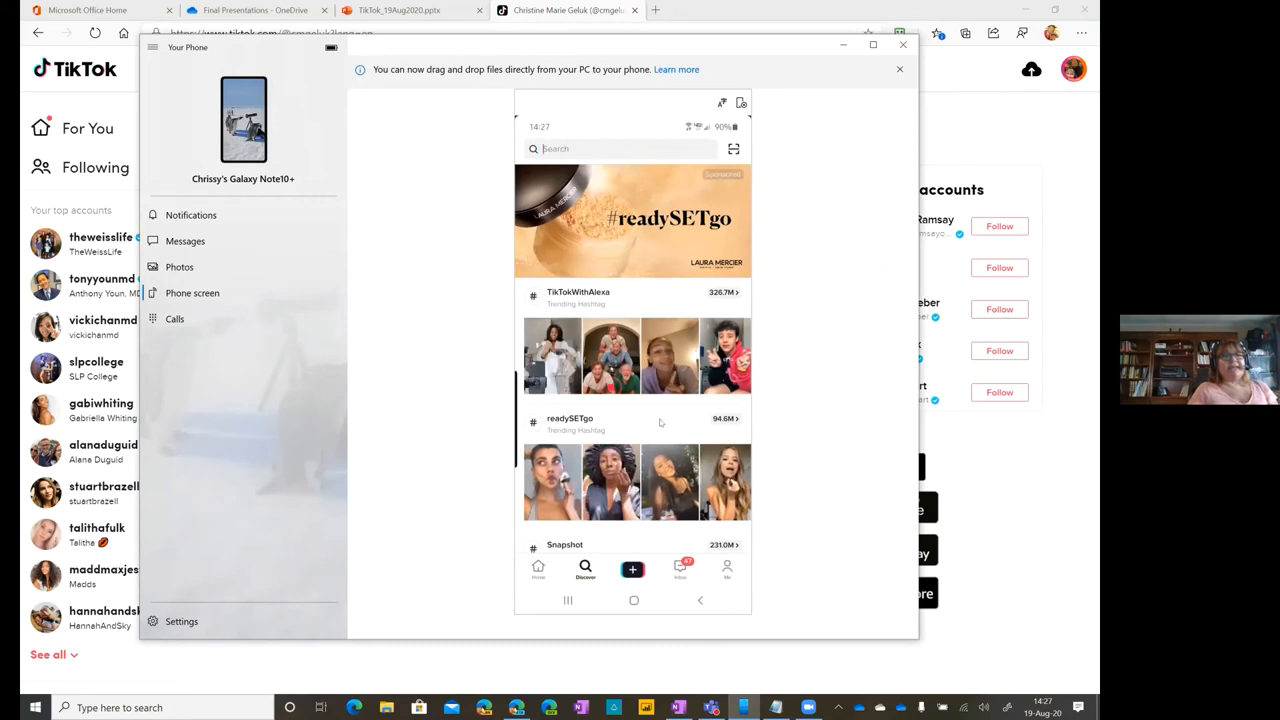
scroll("down", 3)
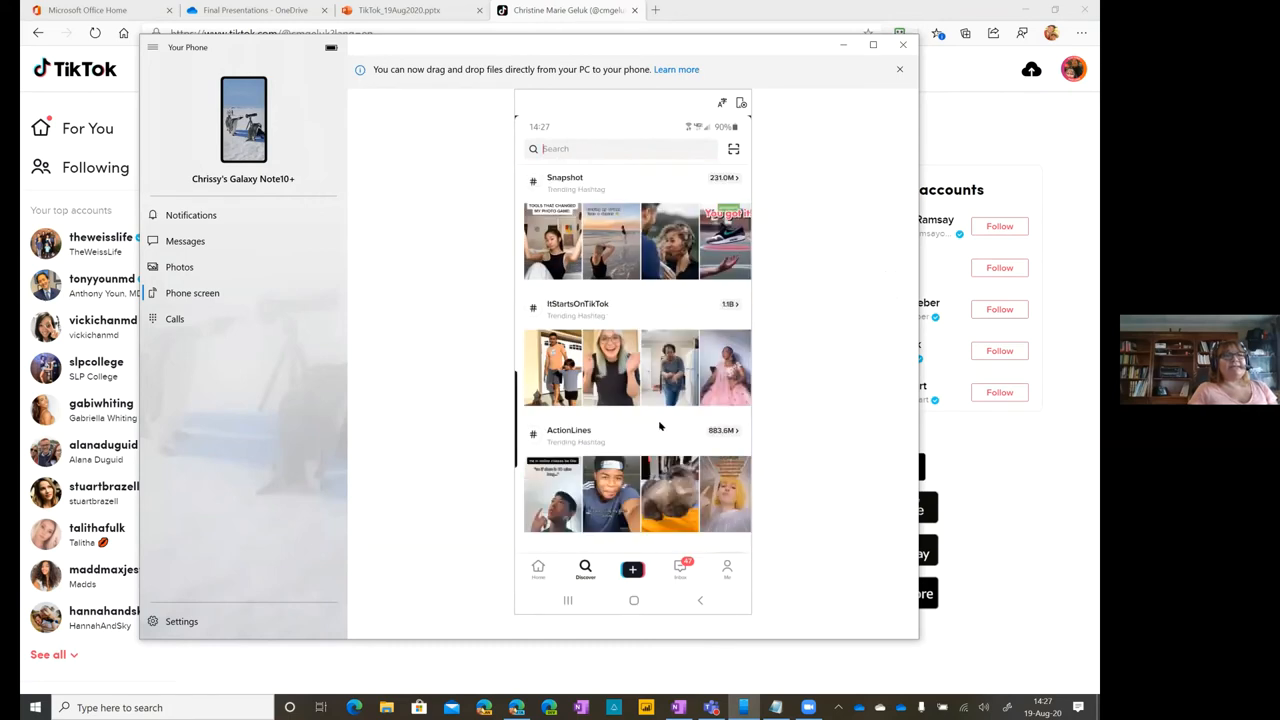
scroll("down", 3)
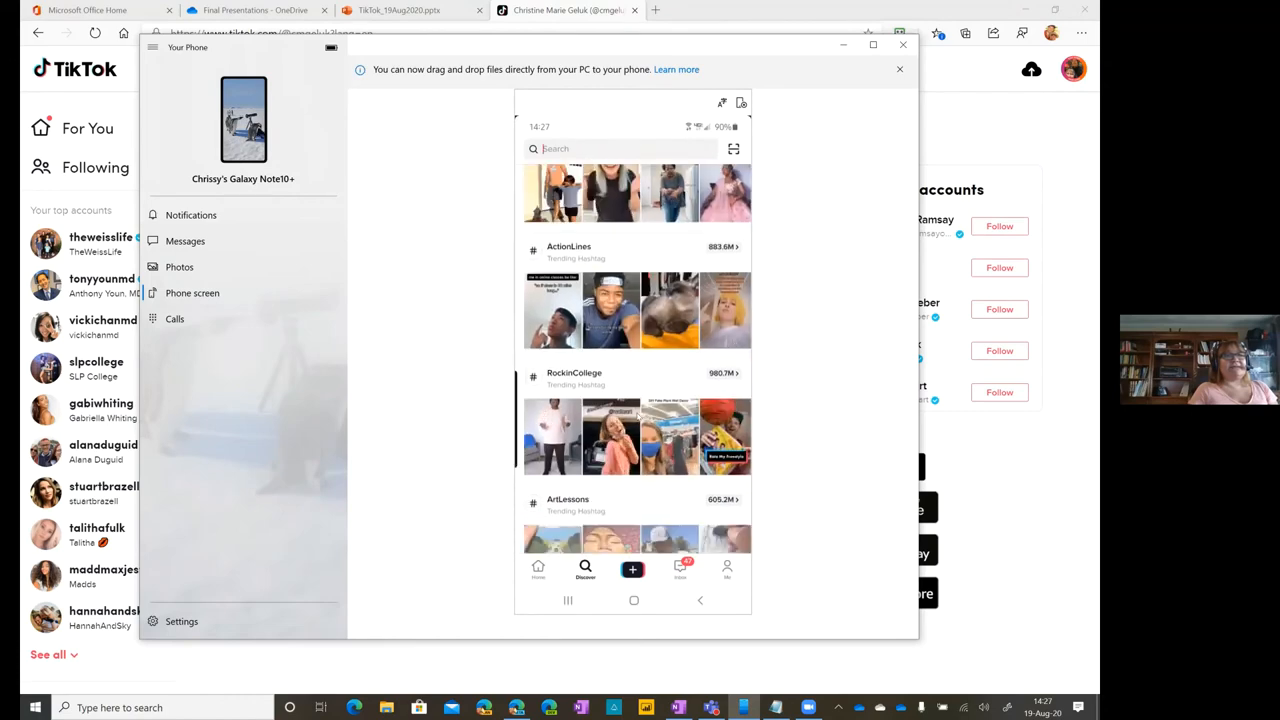
scroll("down", 3)
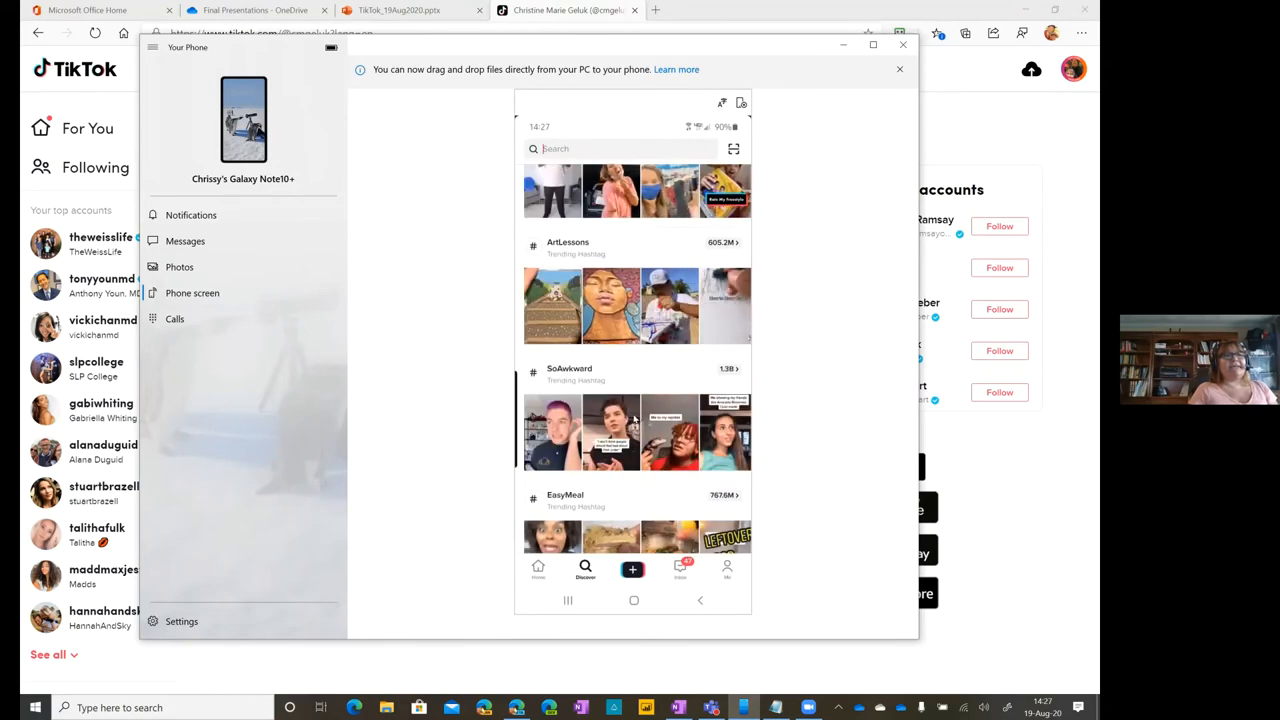
scroll("down", 3)
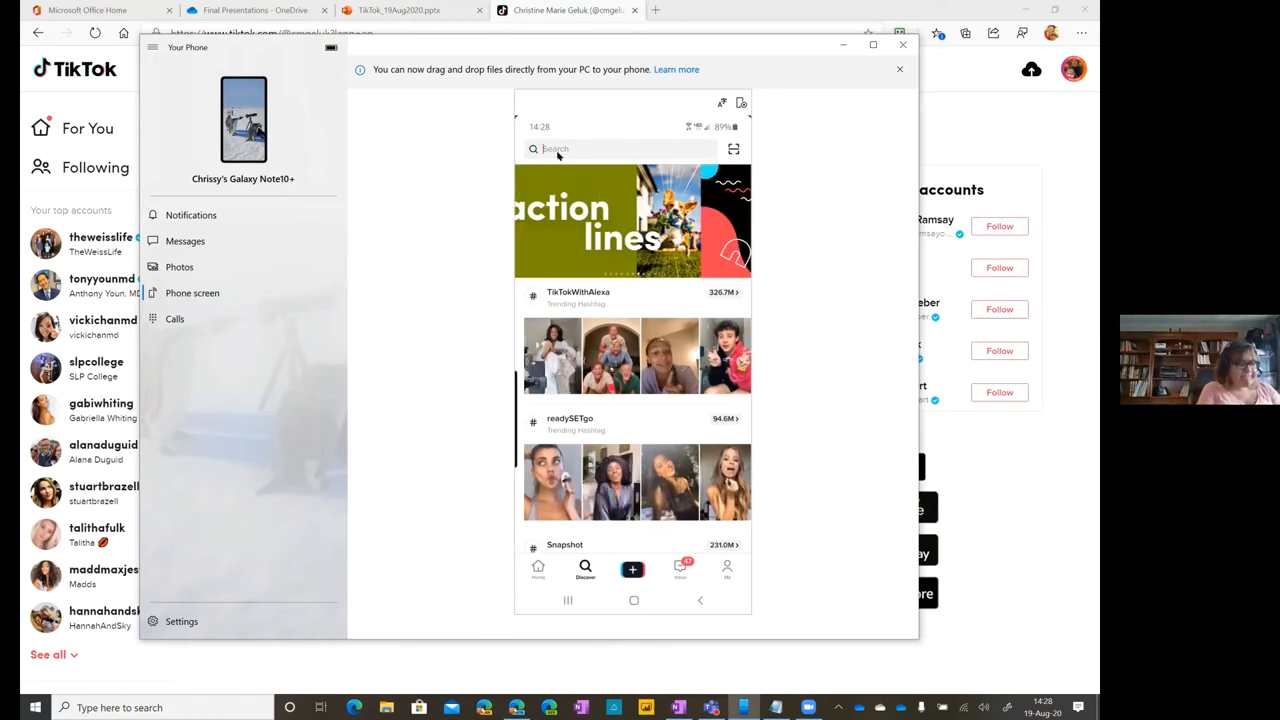
- Search TikTok for 'micro' and scroll the results down to the Videos section
type("m")
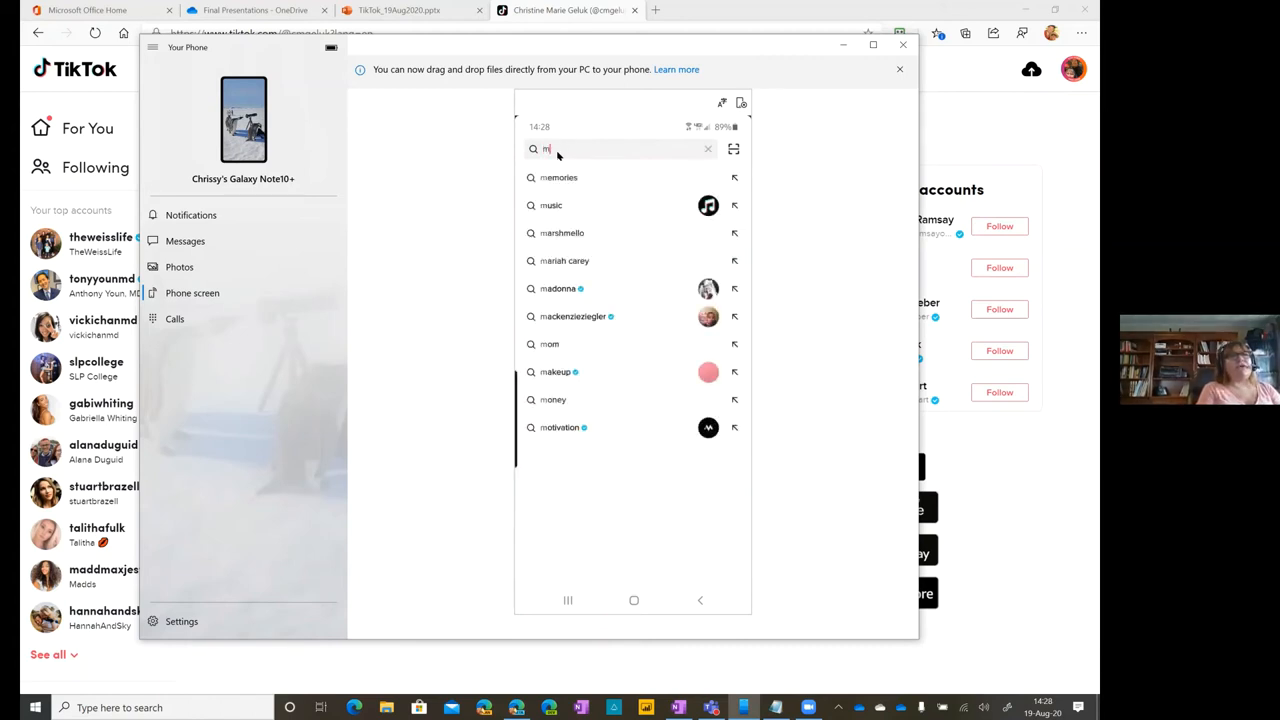
type("icrosoft")
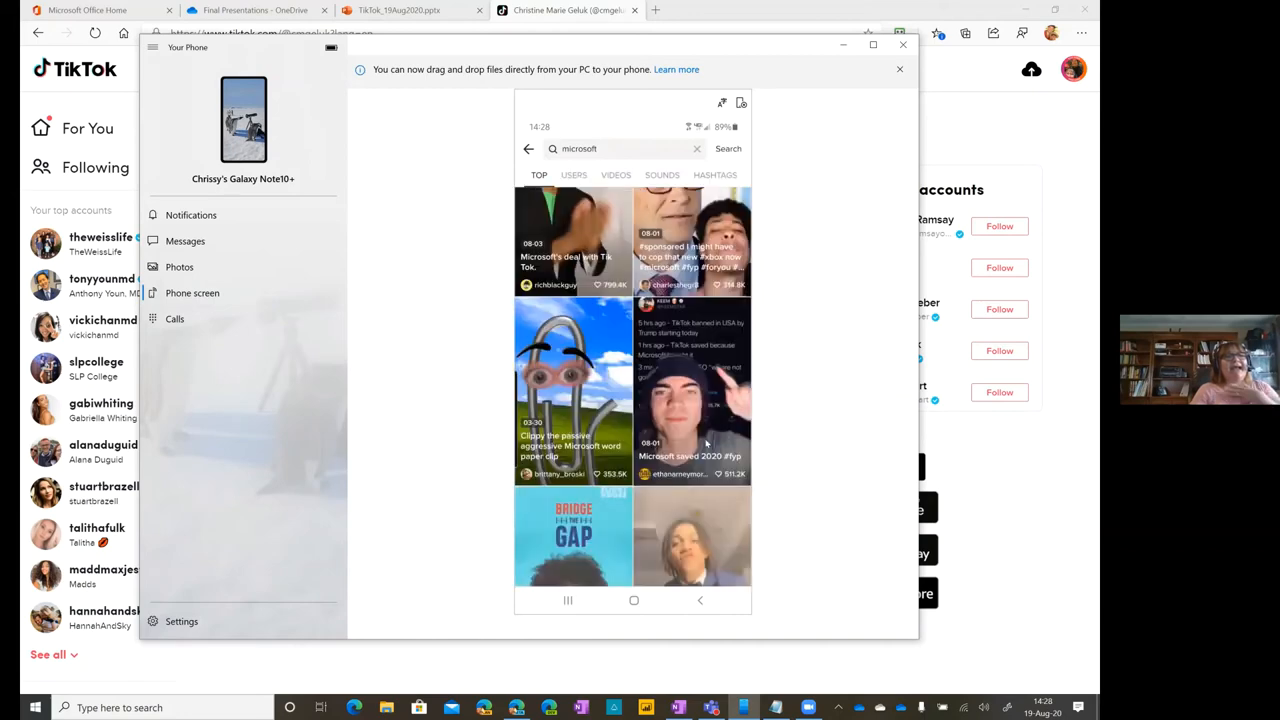
scroll("down", 3)
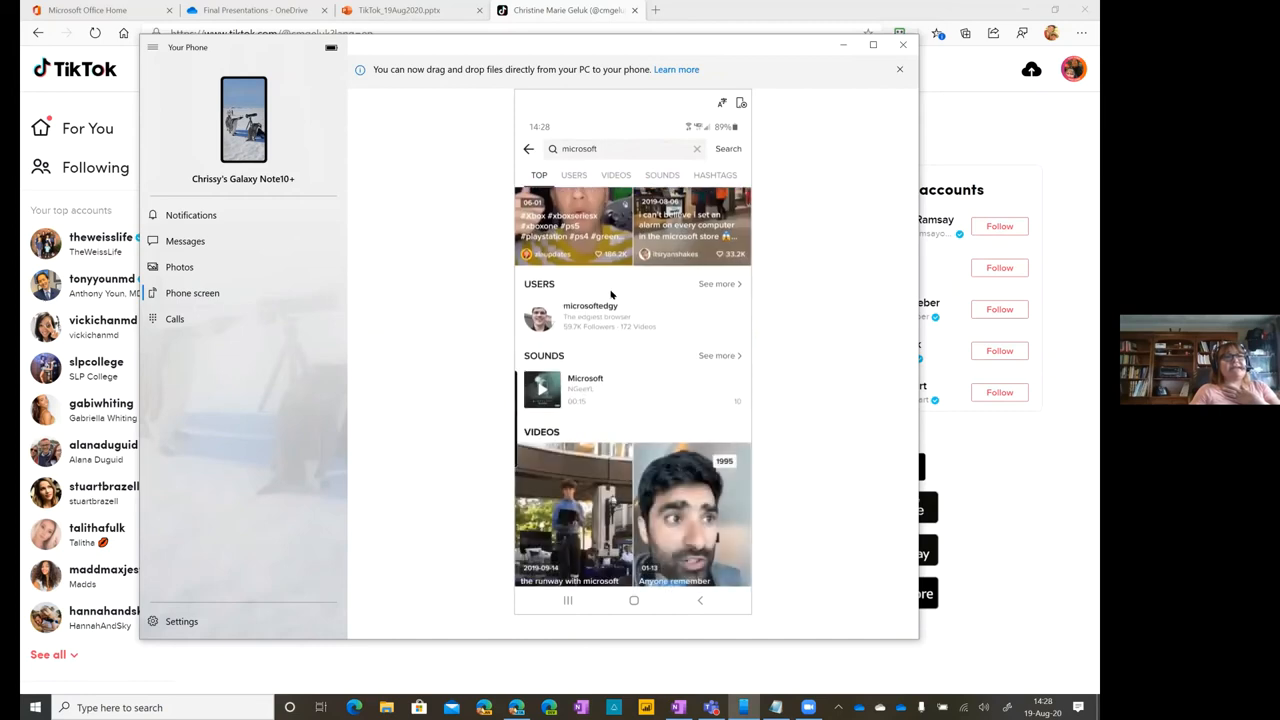
mouse_move(672, 356)
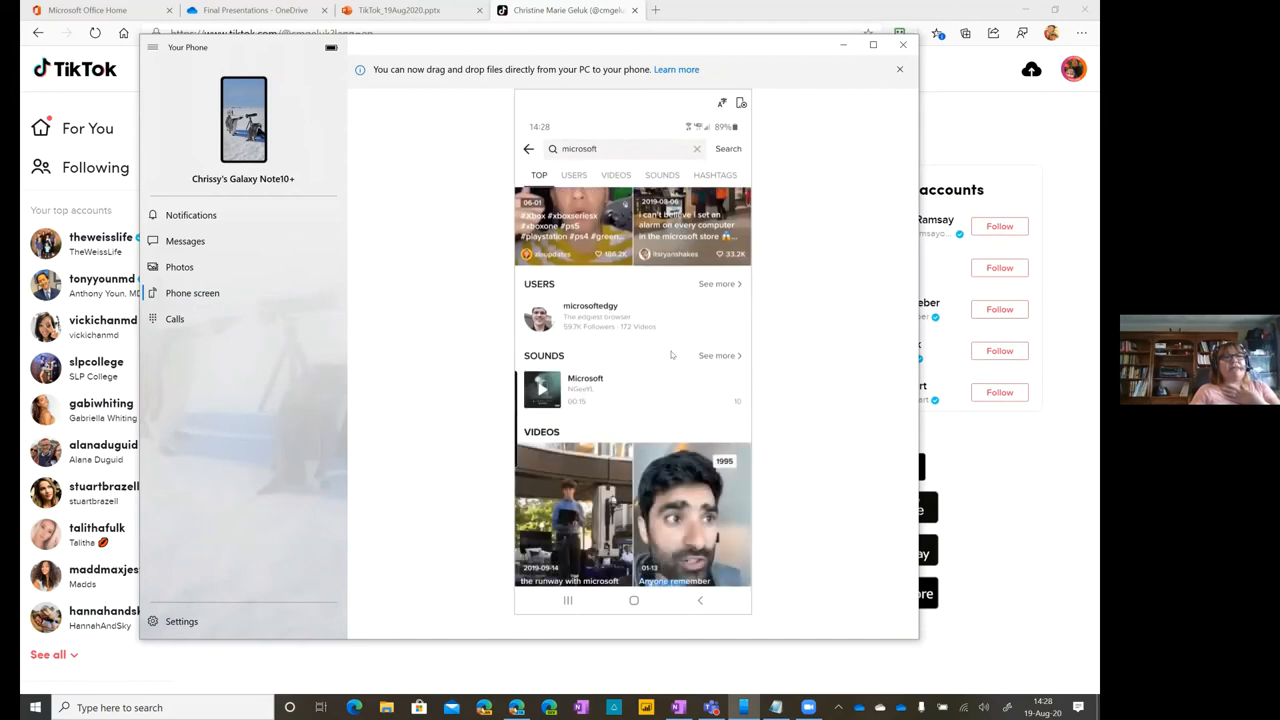
scroll("down", 3)
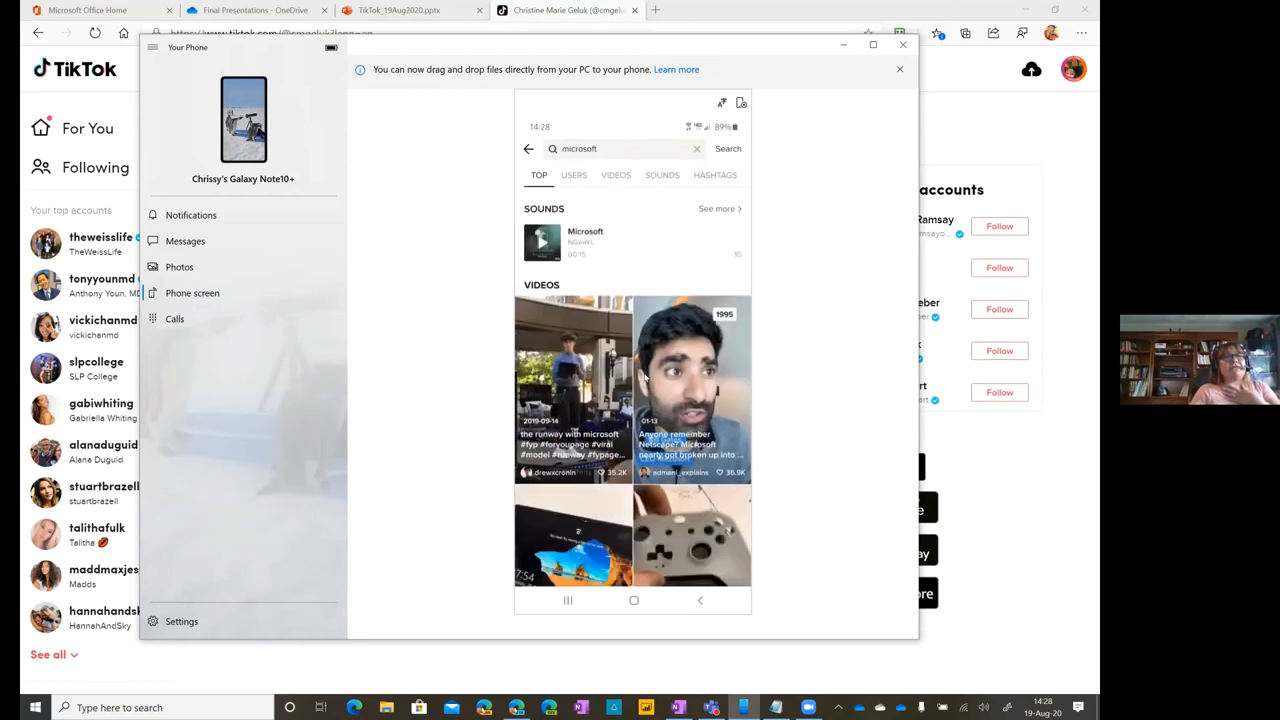
scroll("down", 3)
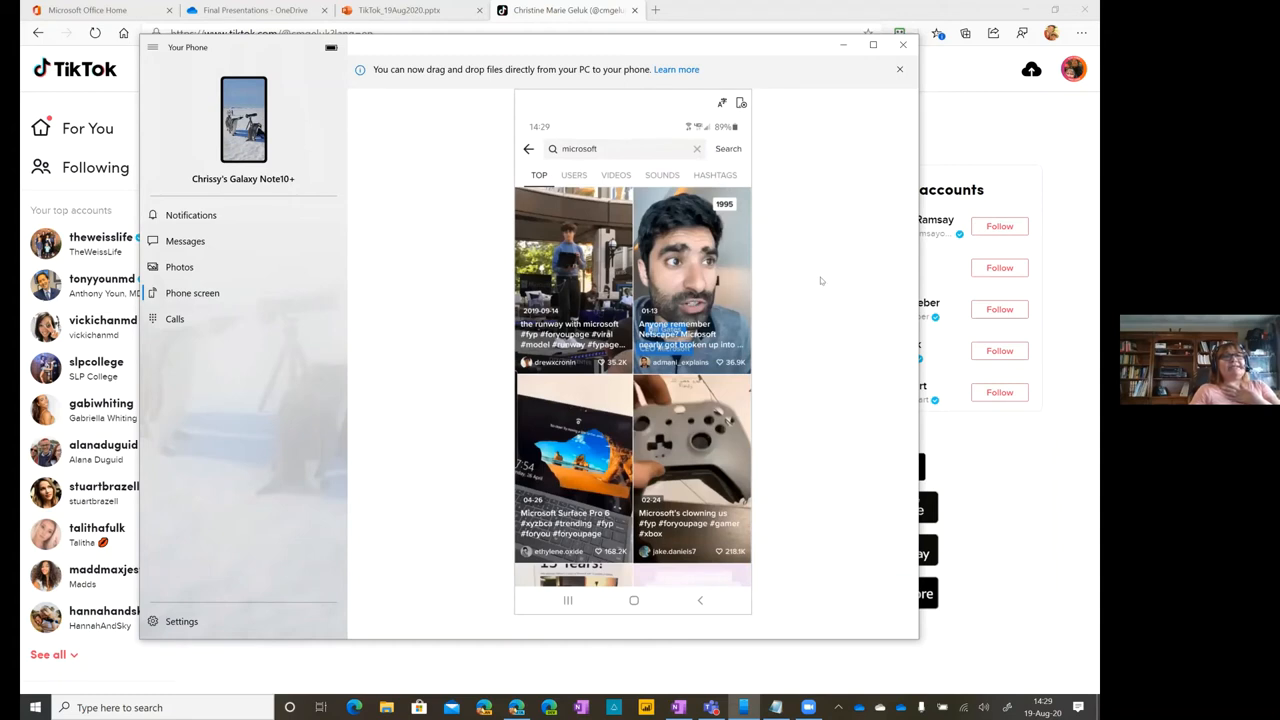
mouse_move(524, 160)
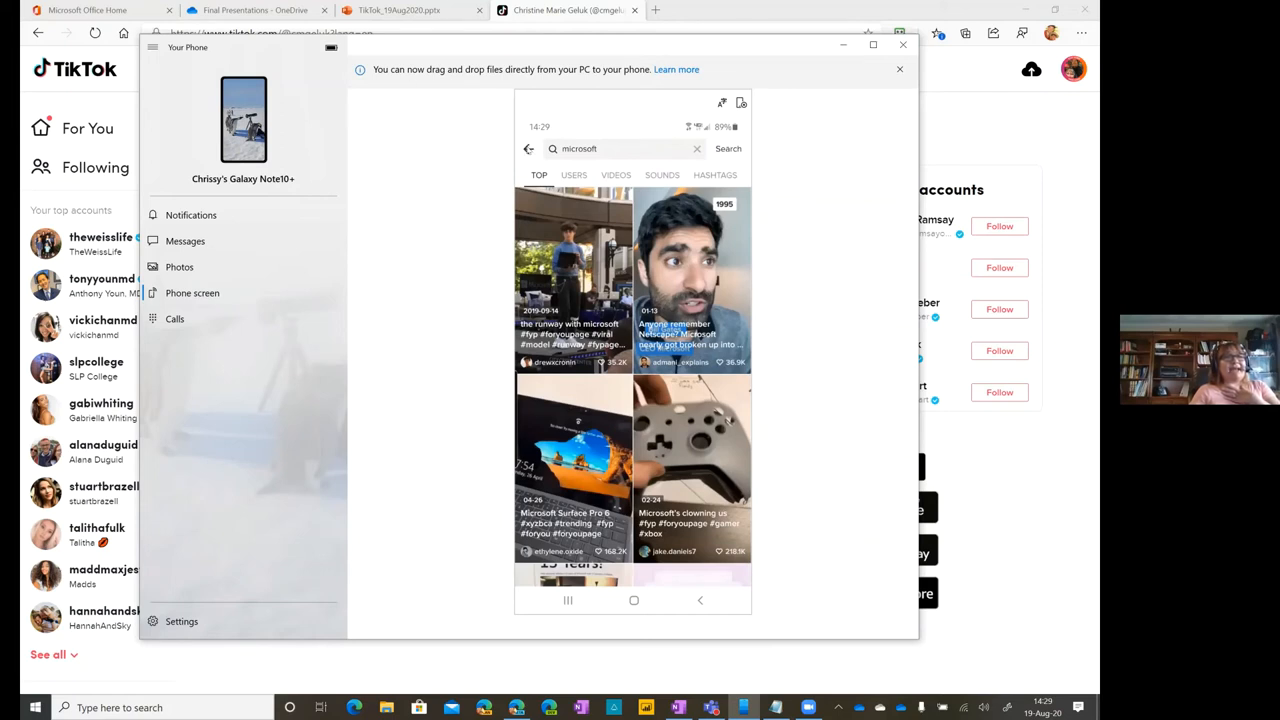
mouse_move(528, 148)
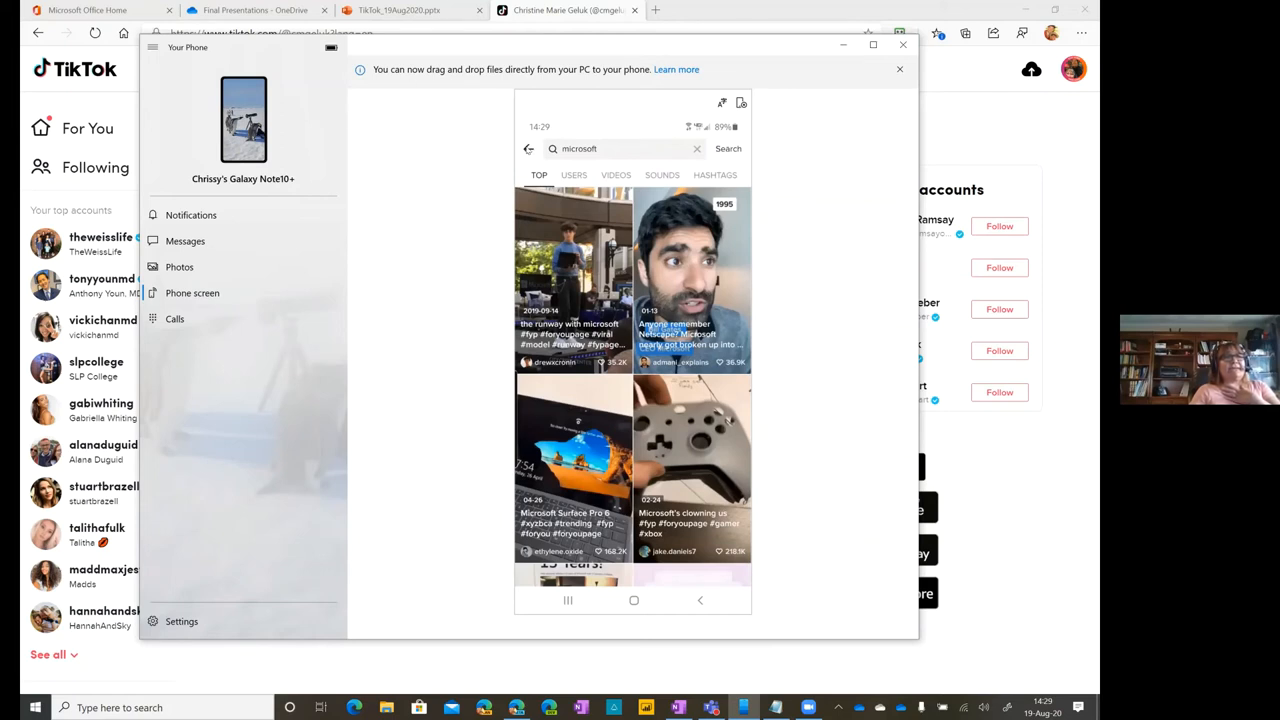
left_click(696, 148)
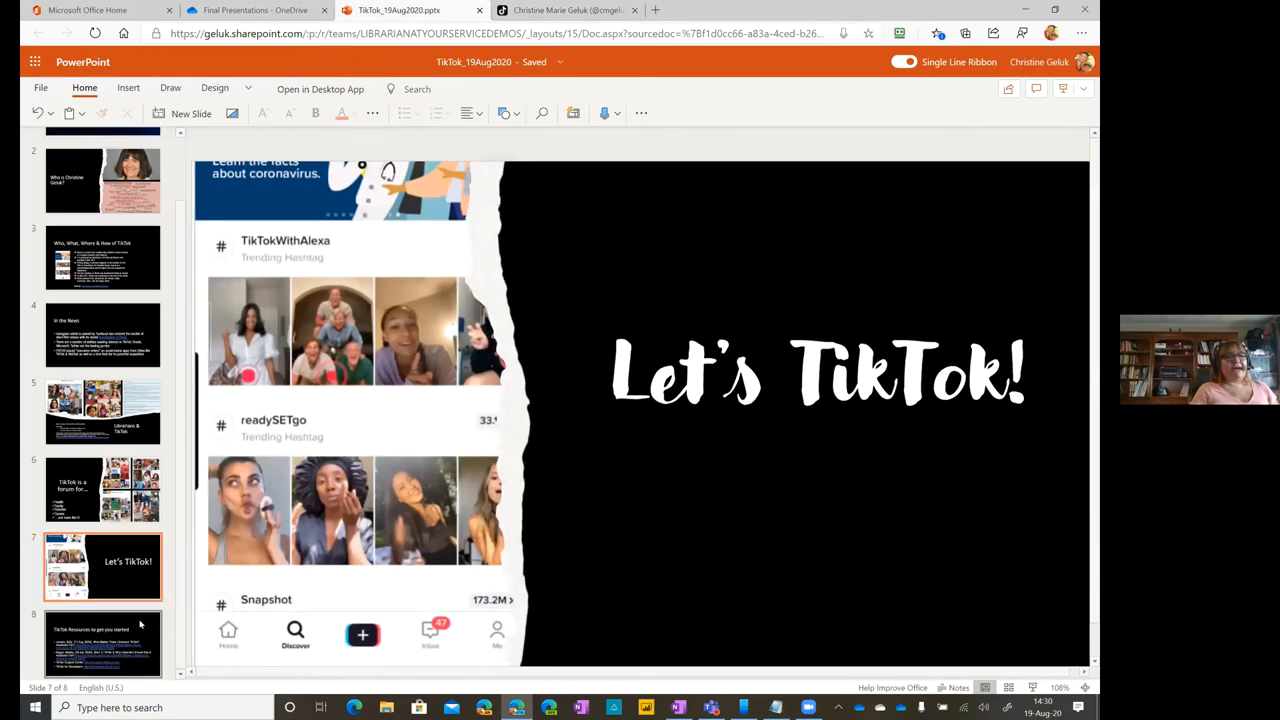
- End the slide show and land on the last slide, 'TikTok Resources to get you started', in editing view
left_click(104, 644)
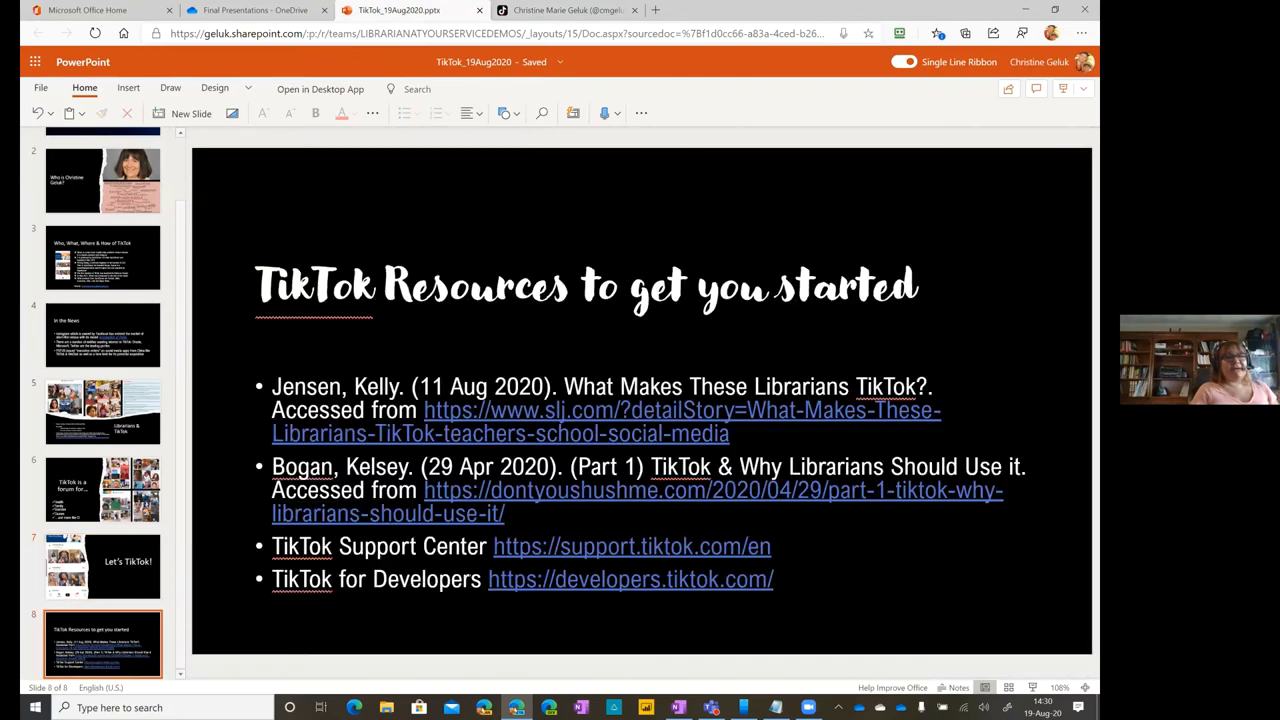
mouse_move(1062, 88)
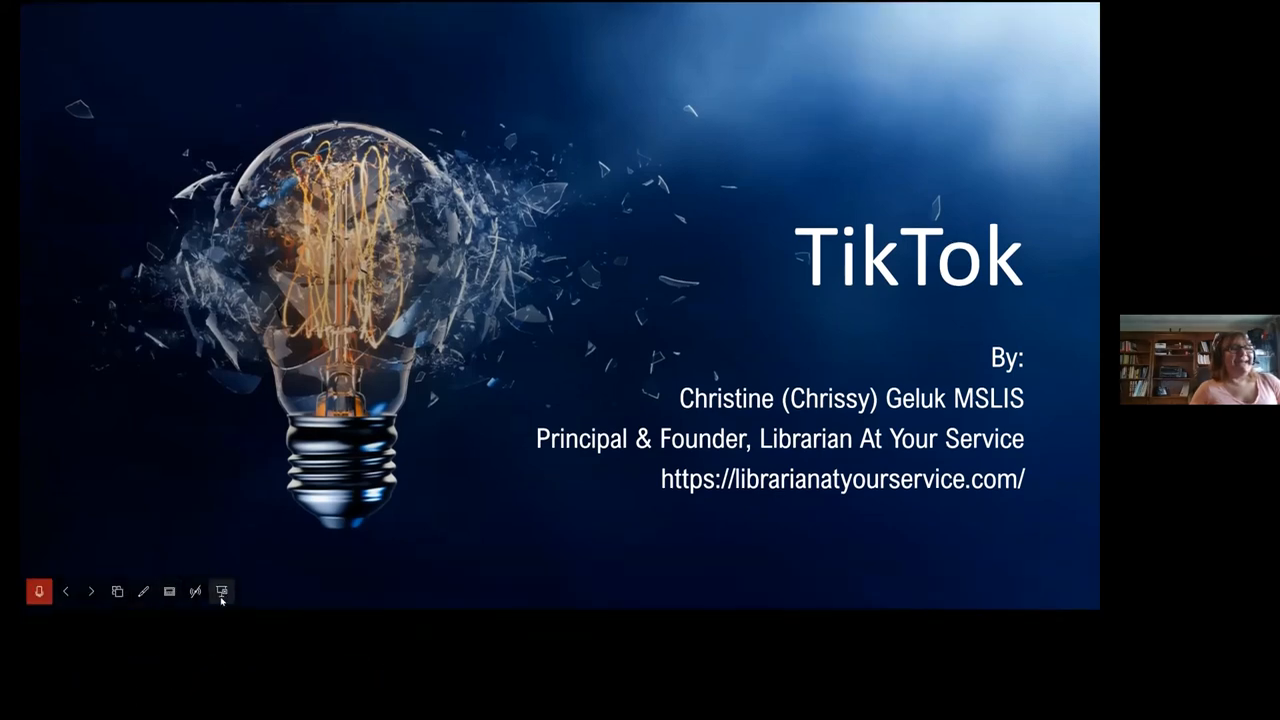
left_click(220, 592)
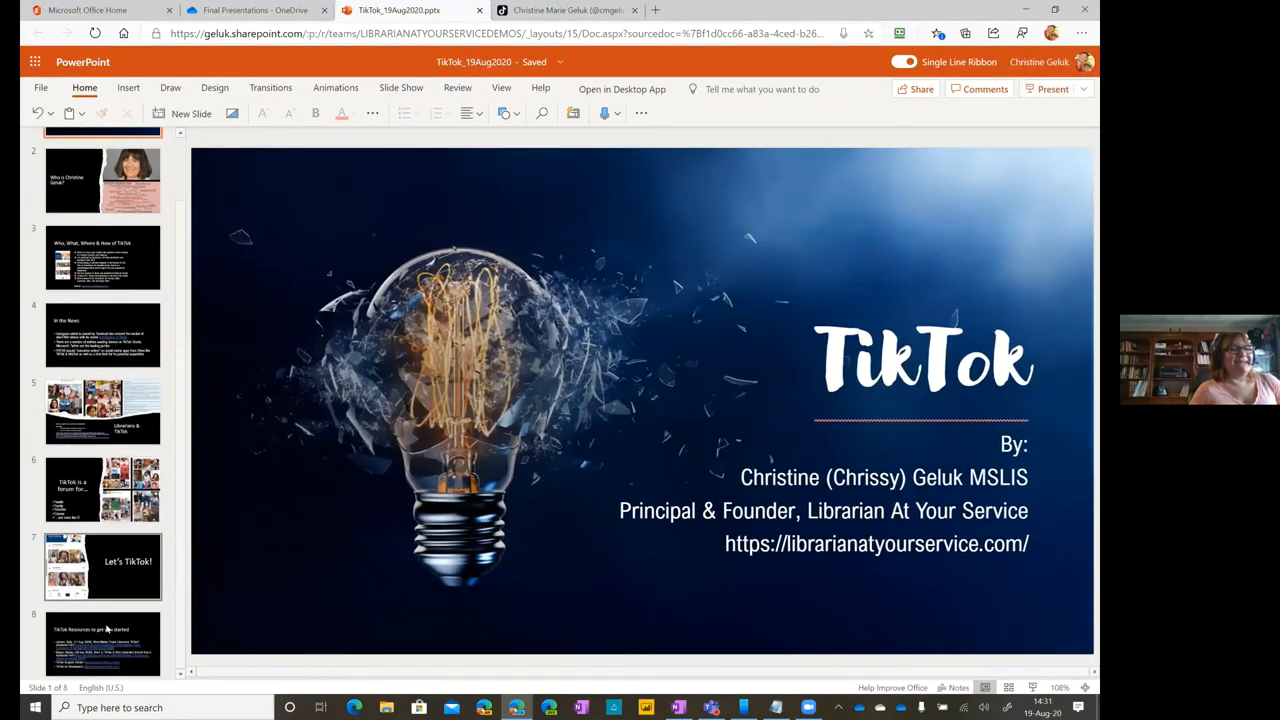
left_click(104, 644)
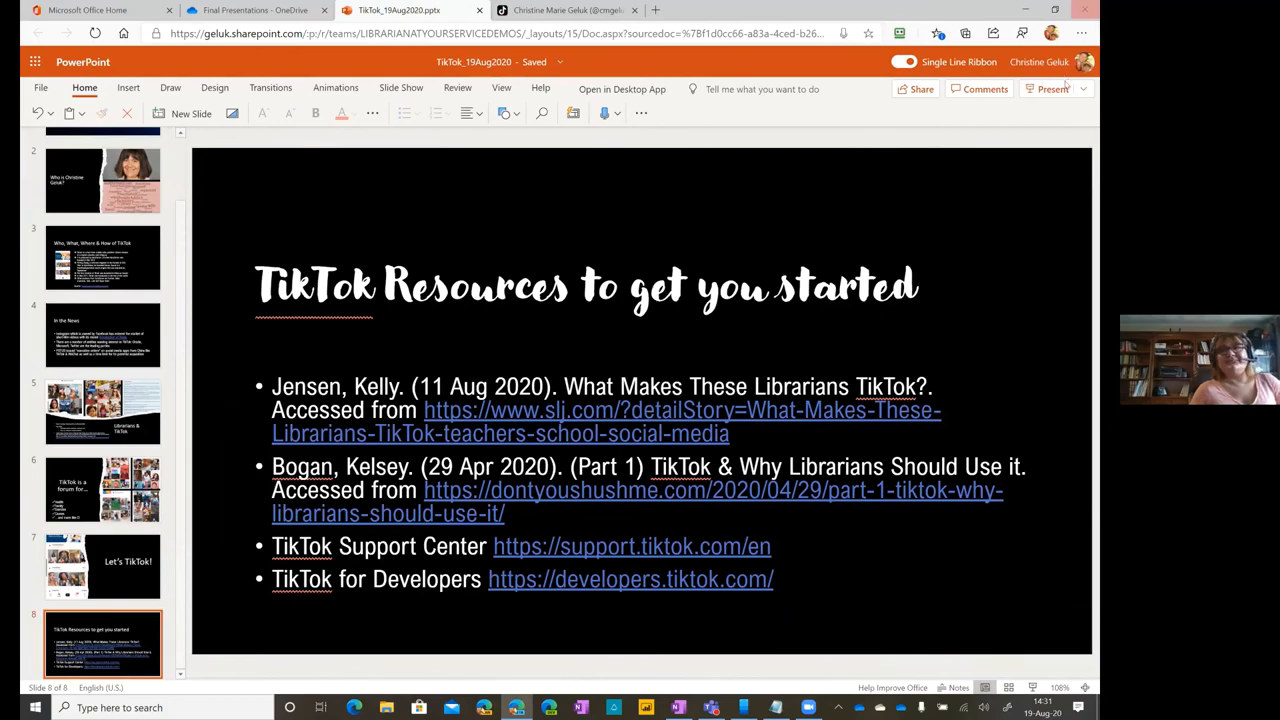
left_click(1050, 88)
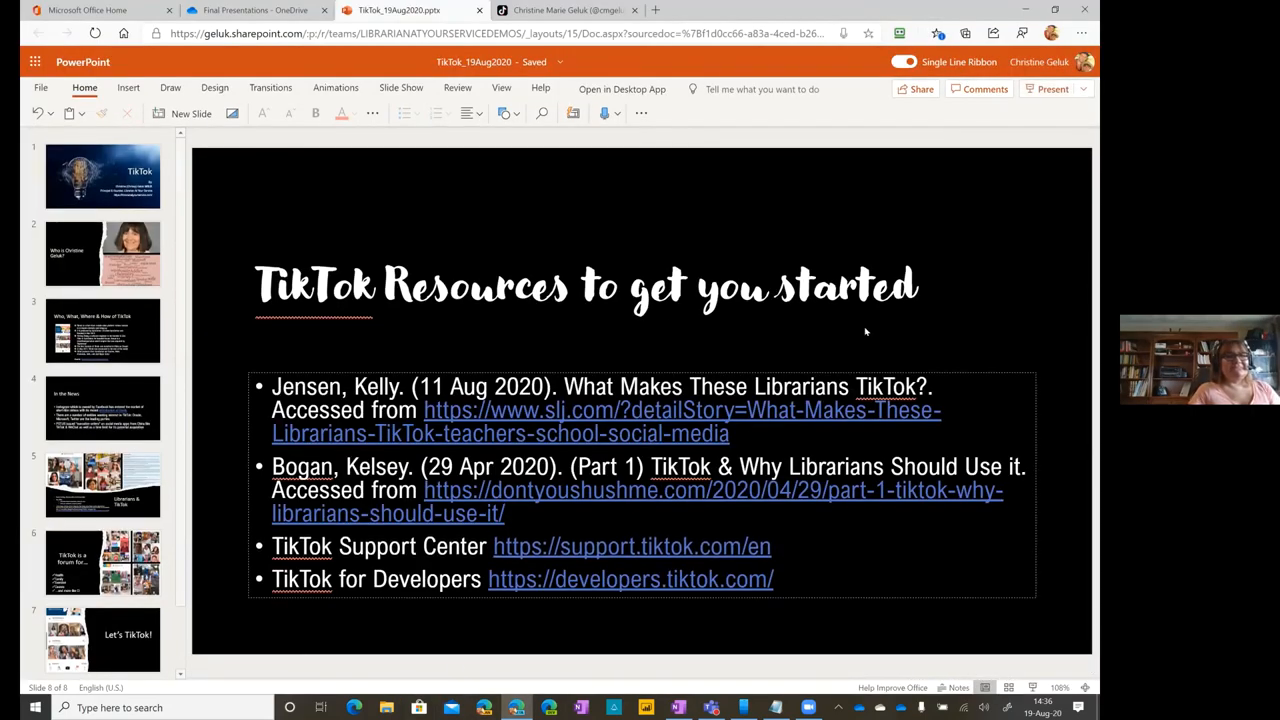
mouse_move(872, 338)
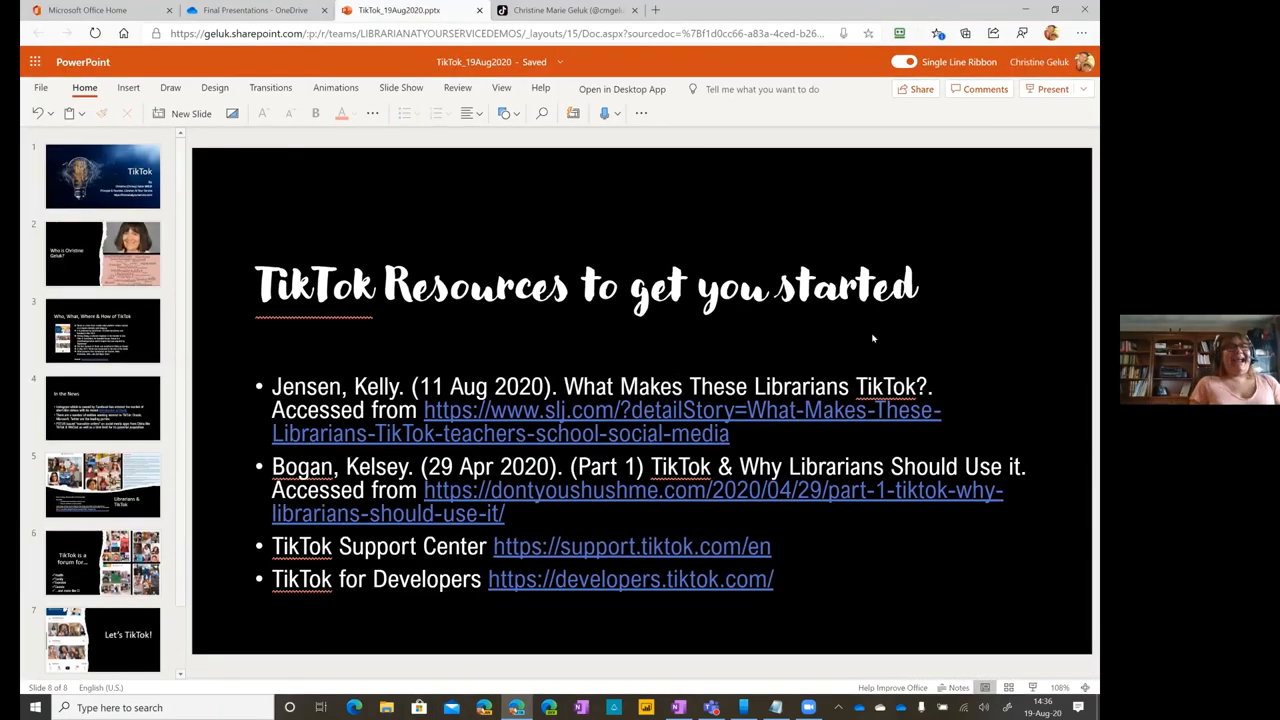